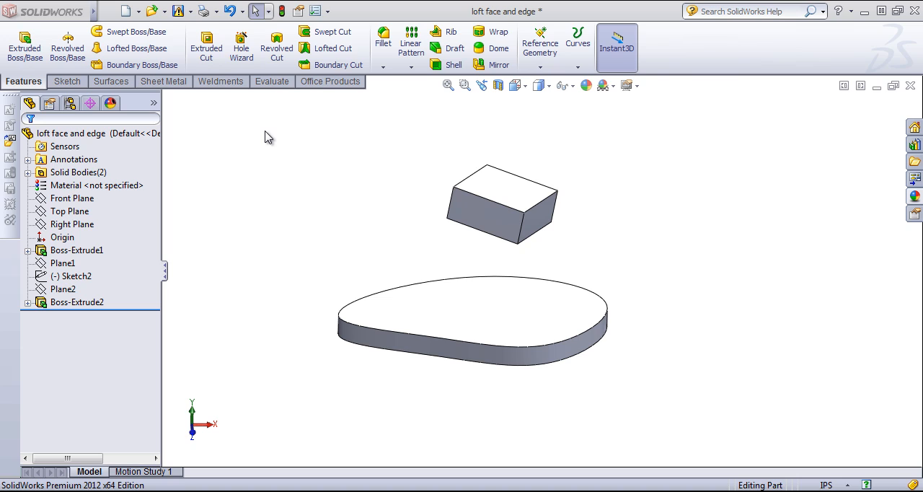
{"action": "mouse_move", "coordinate": [318, 103]}
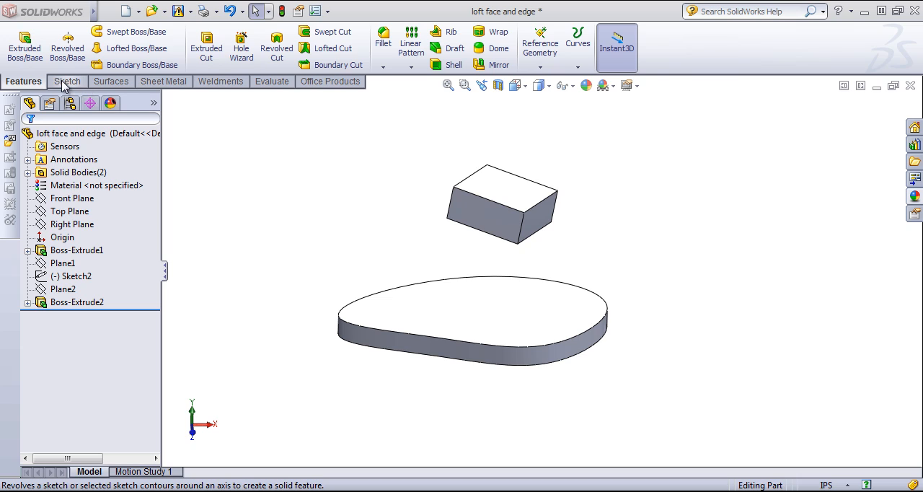
{"action": "mouse_move", "coordinate": [141, 85]}
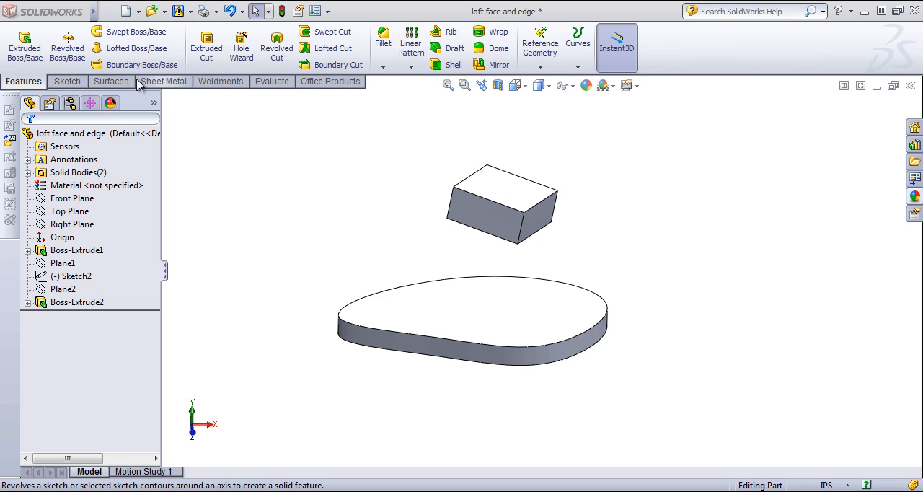
{"action": "mouse_move", "coordinate": [66, 81]}
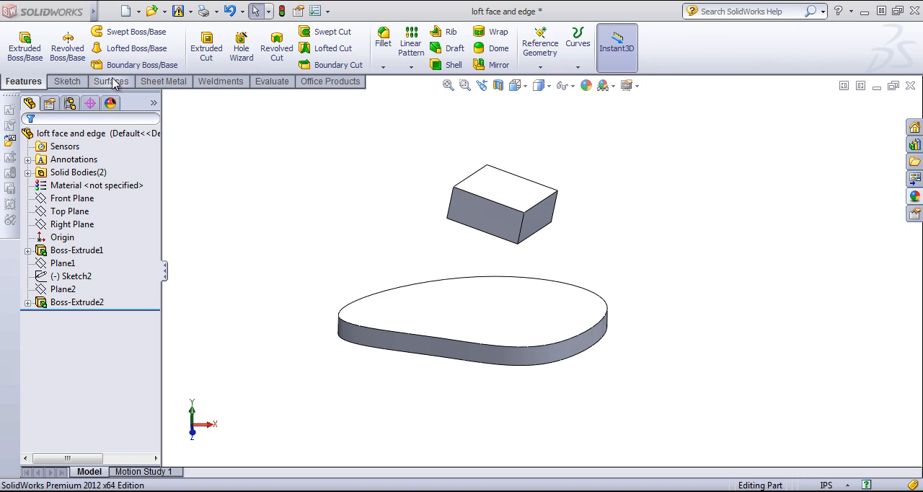
- Re-enable the Surfaces and Sheet Metal CommandManager tabs and show the Sheet Metal tools
{"action": "right_click", "coordinate": [111, 81]}
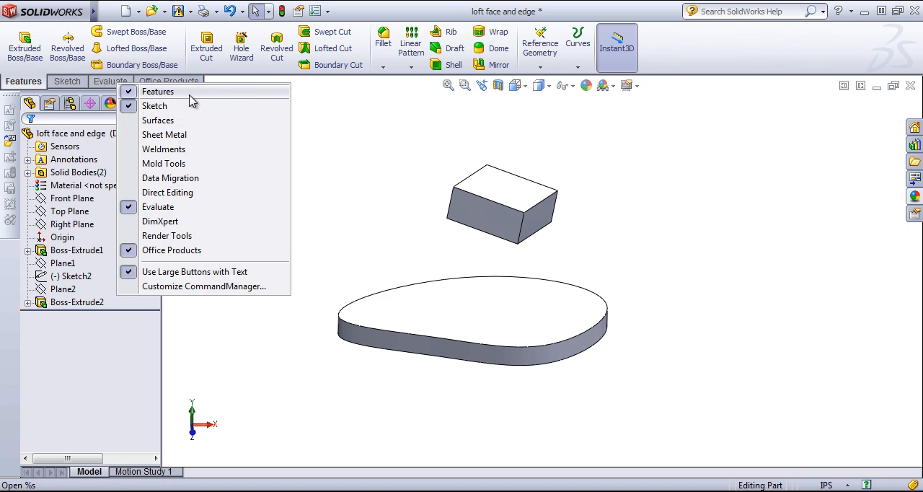
{"action": "mouse_move", "coordinate": [158, 121]}
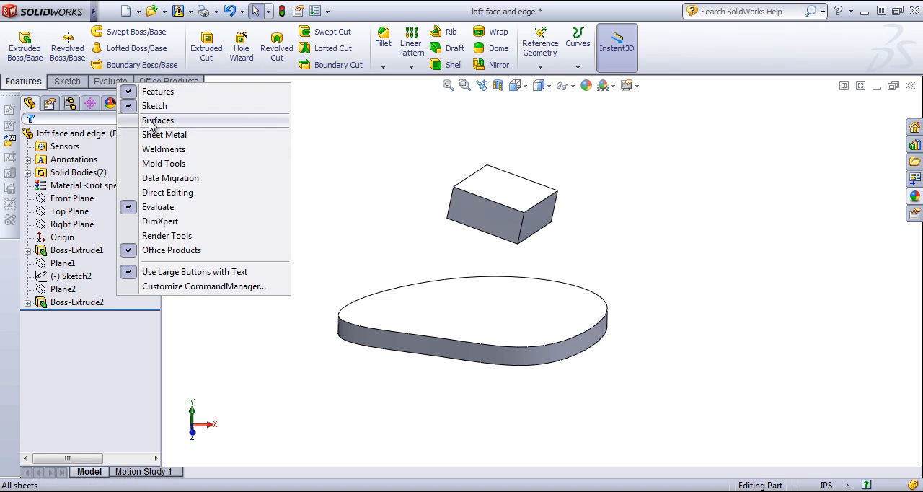
{"action": "left_click", "coordinate": [157, 120]}
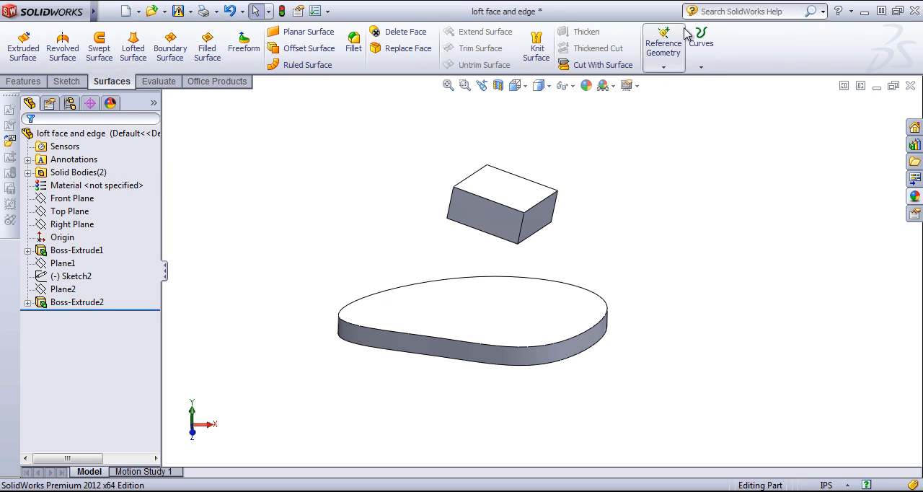
{"action": "mouse_move", "coordinate": [23, 43]}
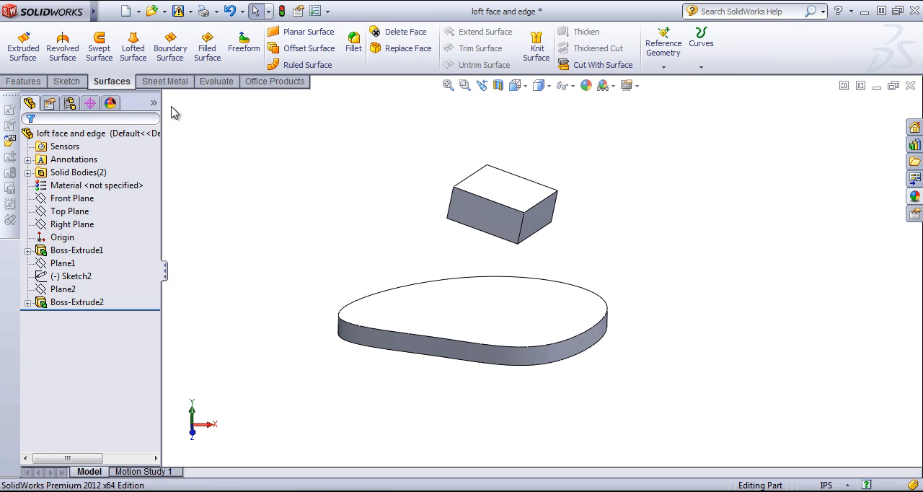
{"action": "left_click", "coordinate": [164, 80]}
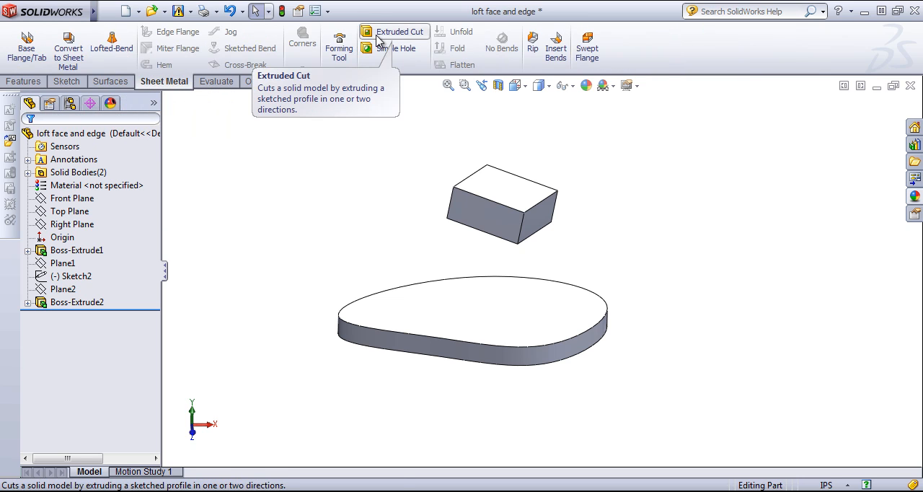
{"action": "mouse_move", "coordinate": [164, 65]}
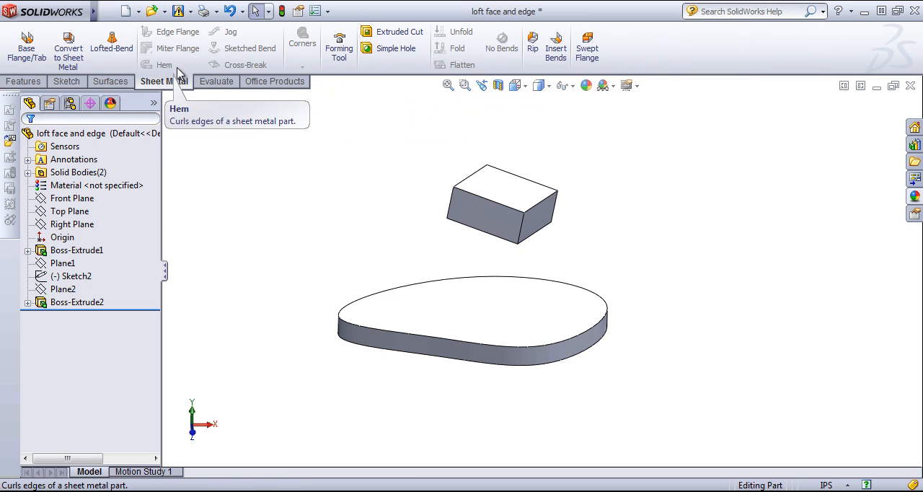
- Pin the SolidWorks menu bar open and show the Sketch tools in the CommandManager
{"action": "left_click", "coordinate": [289, 11]}
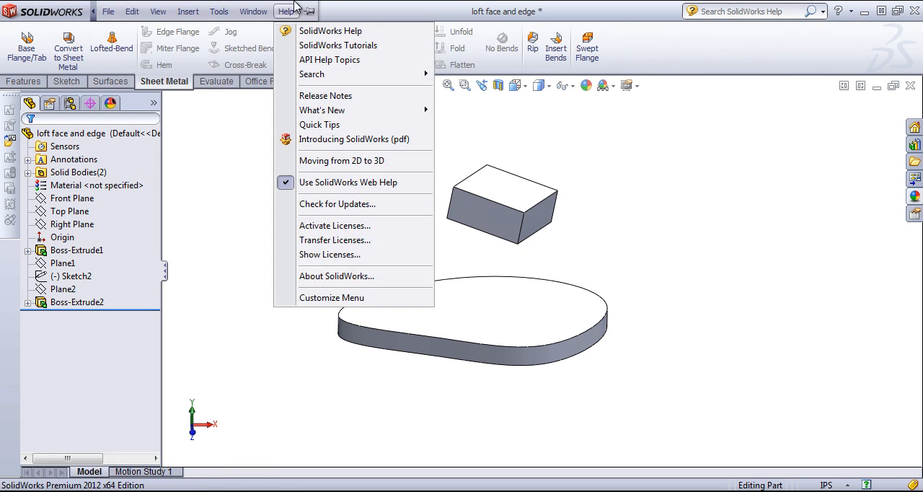
{"action": "mouse_move", "coordinate": [309, 15]}
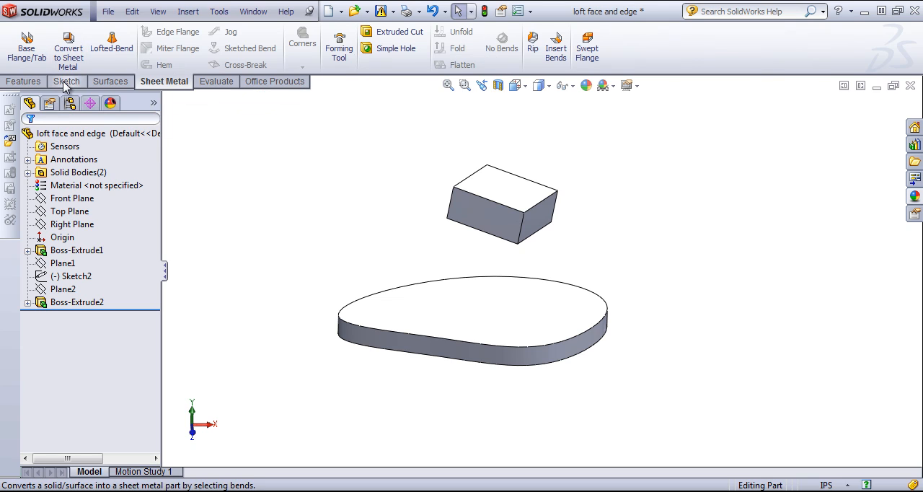
{"action": "left_click", "coordinate": [66, 81]}
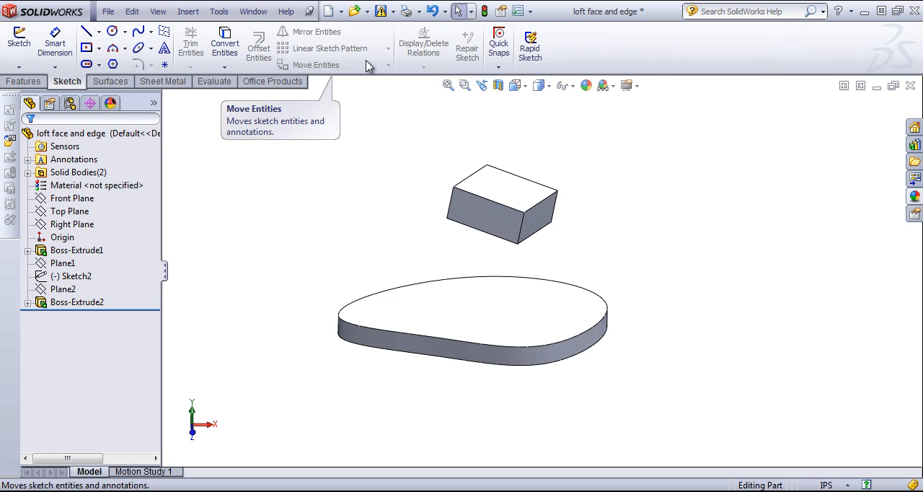
{"action": "left_click", "coordinate": [189, 11]}
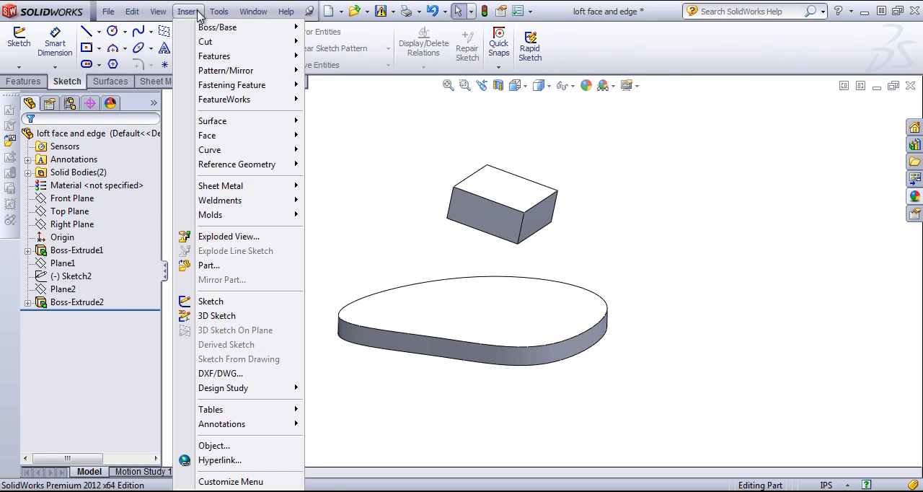
{"action": "mouse_move", "coordinate": [195, 18]}
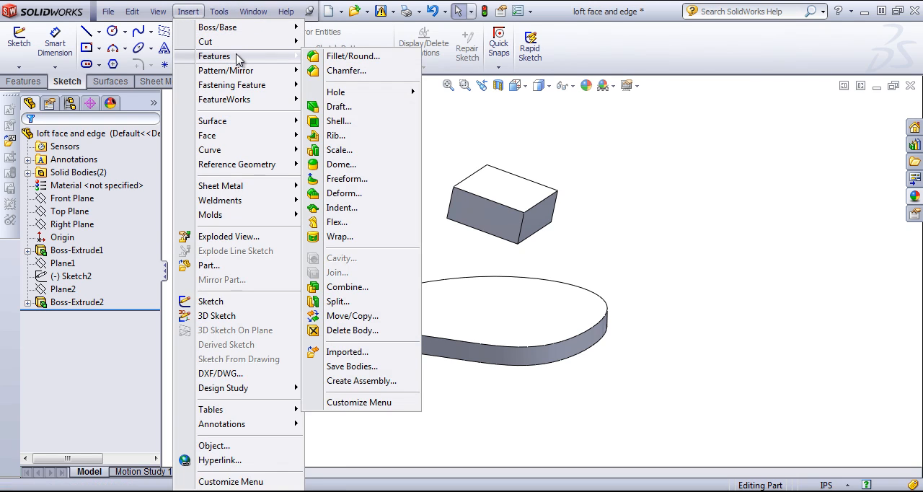
{"action": "mouse_move", "coordinate": [337, 301]}
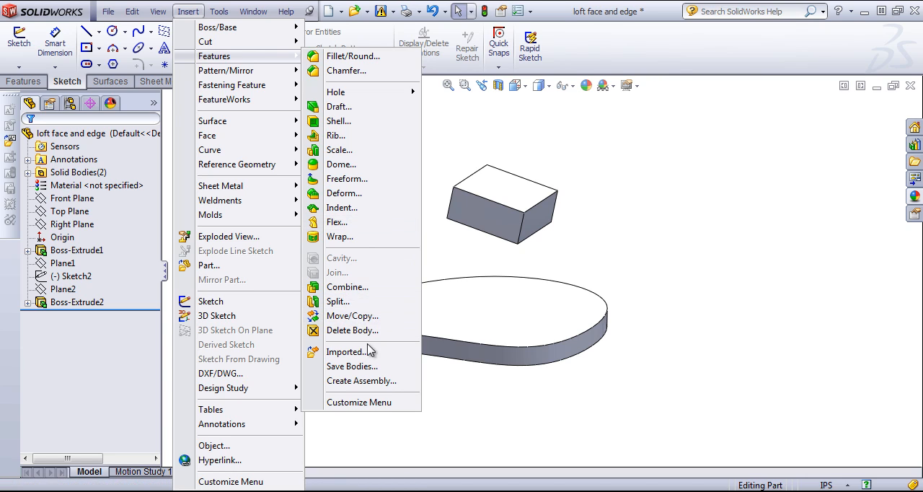
{"action": "mouse_move", "coordinate": [347, 286]}
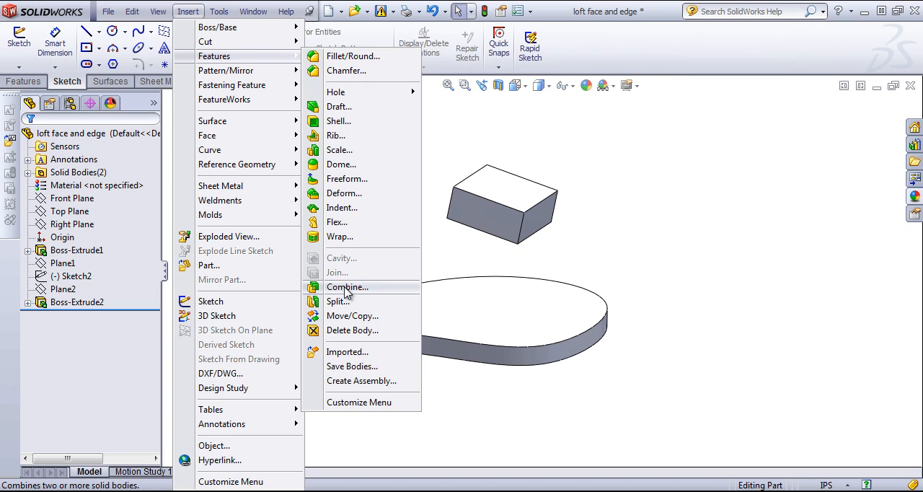
{"action": "left_click", "coordinate": [157, 10]}
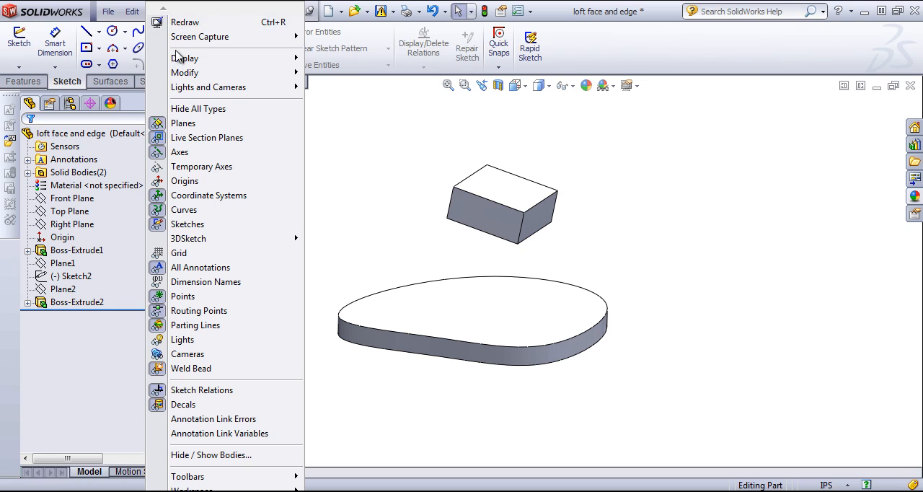
{"action": "mouse_move", "coordinate": [198, 109]}
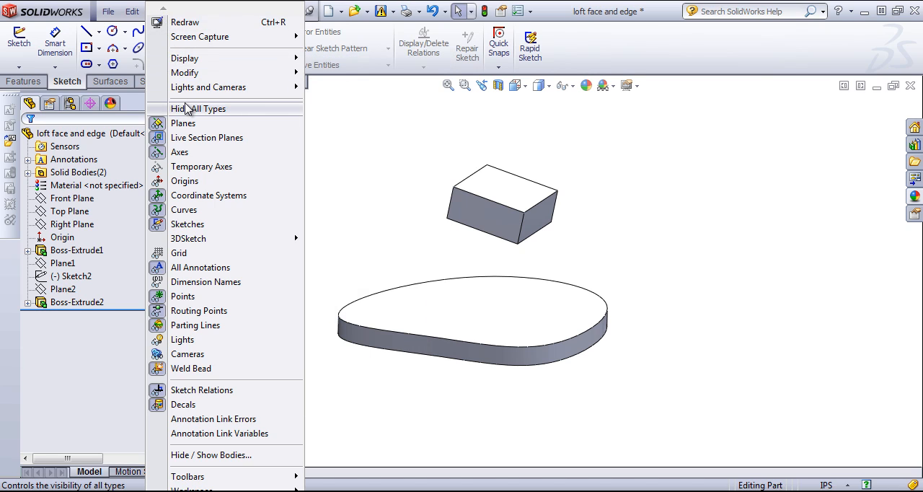
{"action": "mouse_move", "coordinate": [208, 195]}
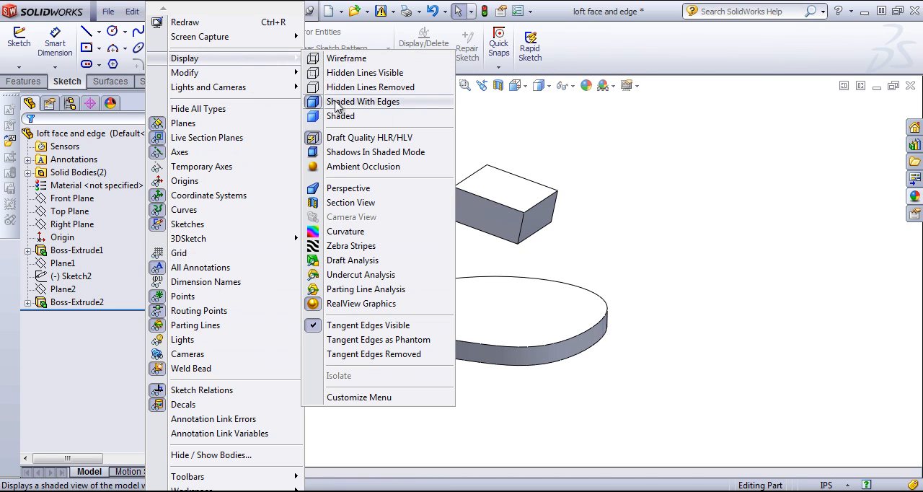
{"action": "mouse_move", "coordinate": [345, 58]}
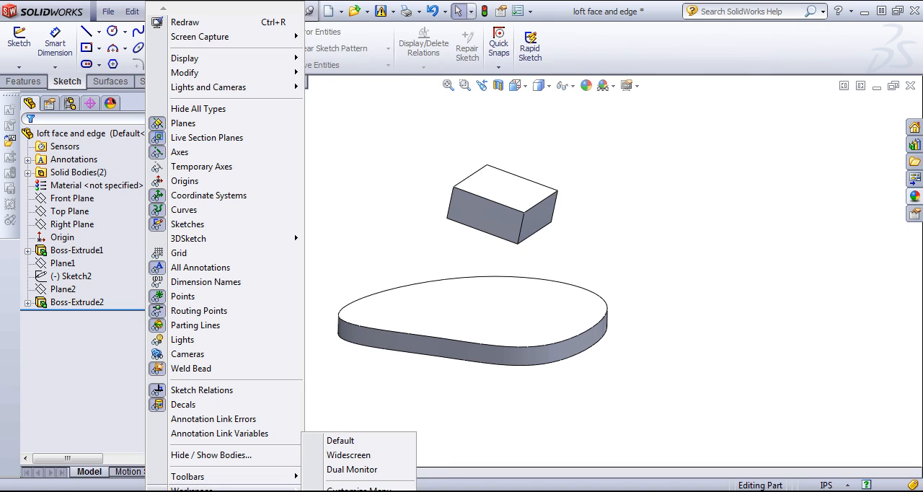
{"action": "mouse_move", "coordinate": [352, 469]}
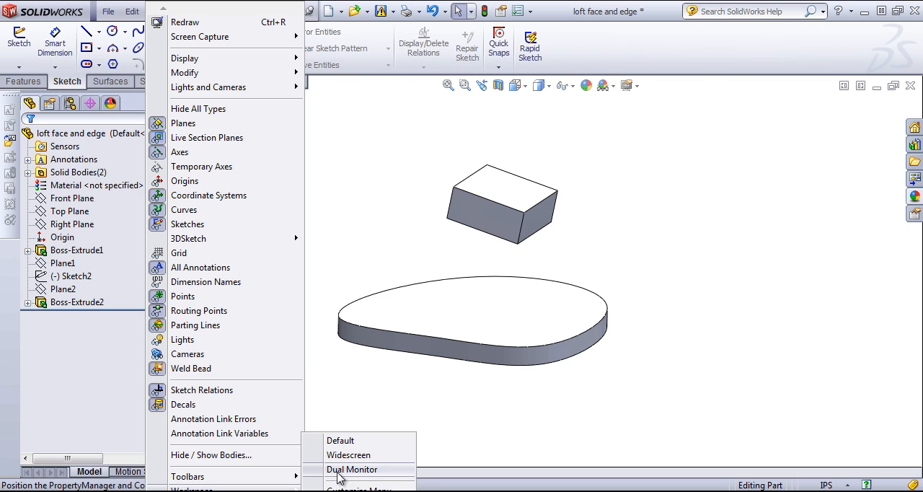
{"action": "mouse_move", "coordinate": [354, 455]}
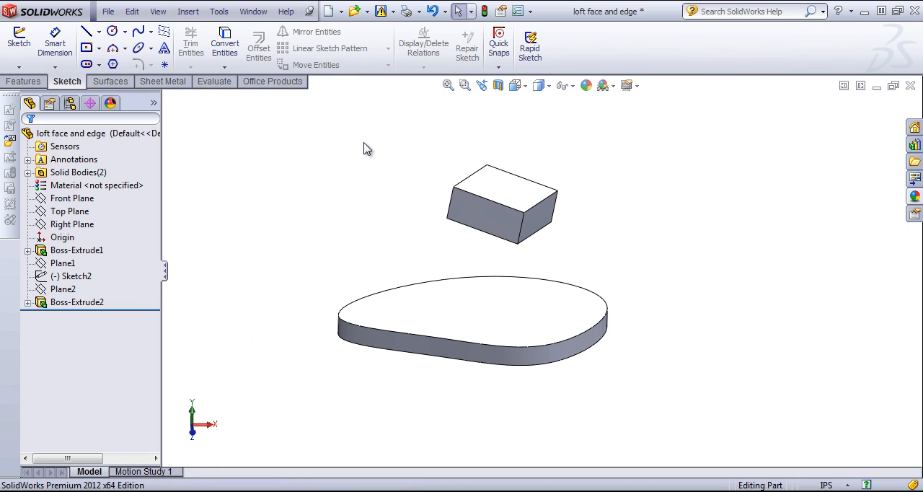
{"action": "left_click", "coordinate": [107, 11]}
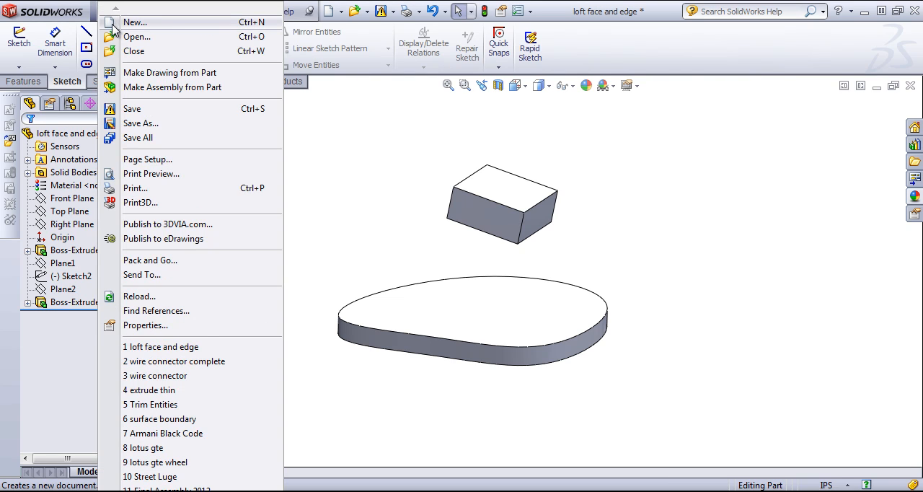
{"action": "mouse_move", "coordinate": [134, 51]}
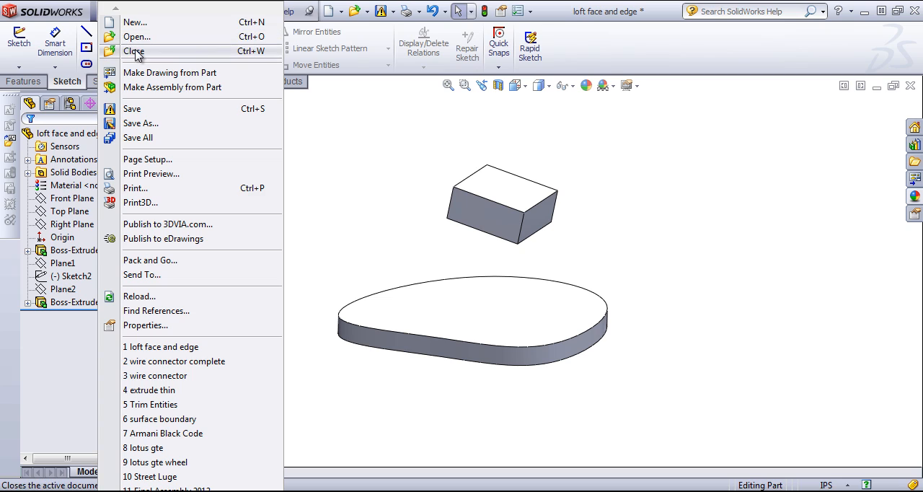
{"action": "mouse_move", "coordinate": [139, 137]}
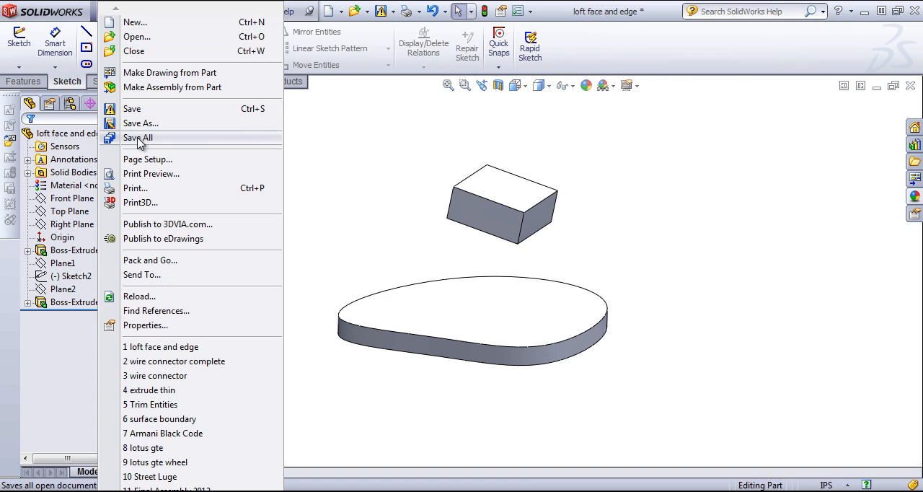
{"action": "mouse_move", "coordinate": [180, 290]}
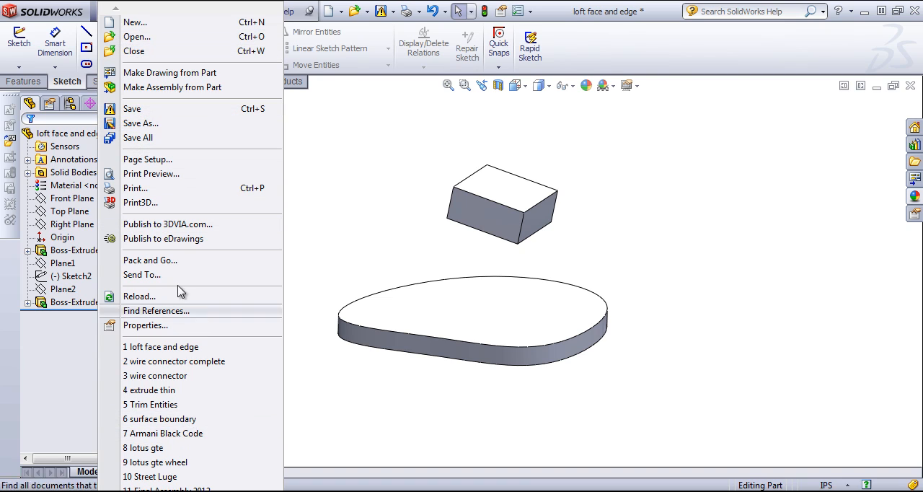
{"action": "mouse_move", "coordinate": [150, 174]}
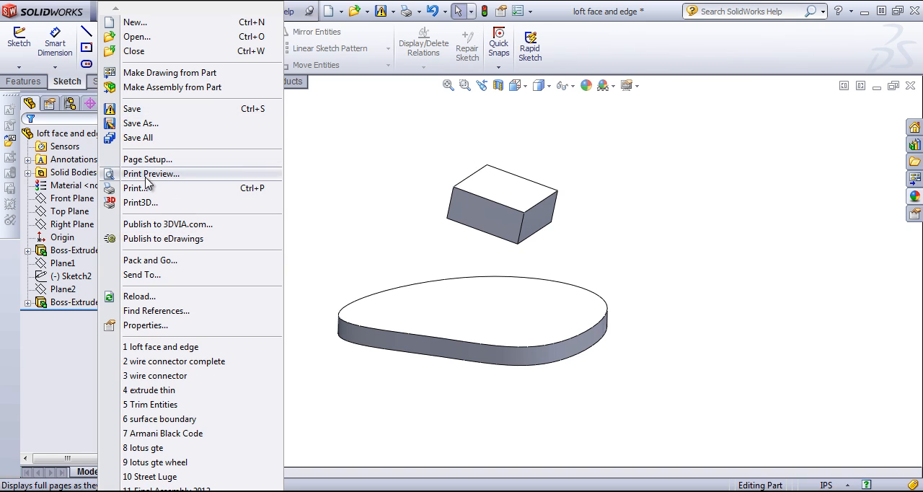
{"action": "mouse_move", "coordinate": [163, 239]}
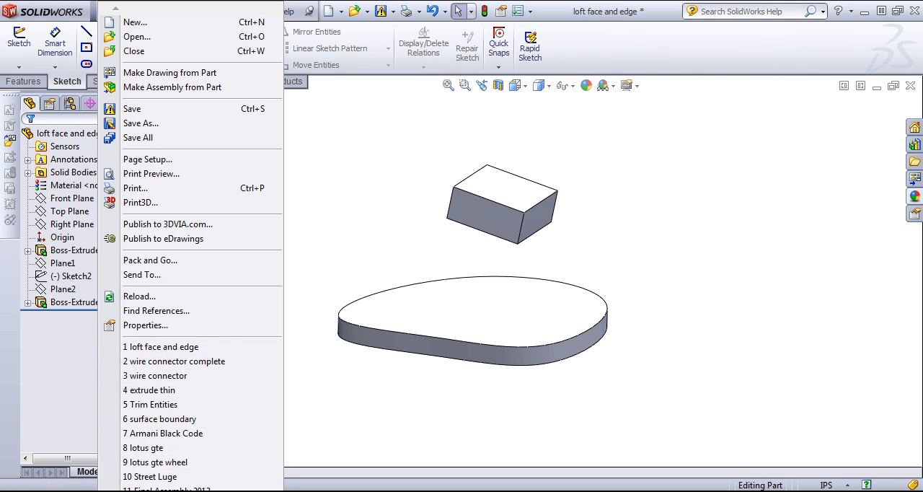
{"action": "left_click", "coordinate": [411, 129]}
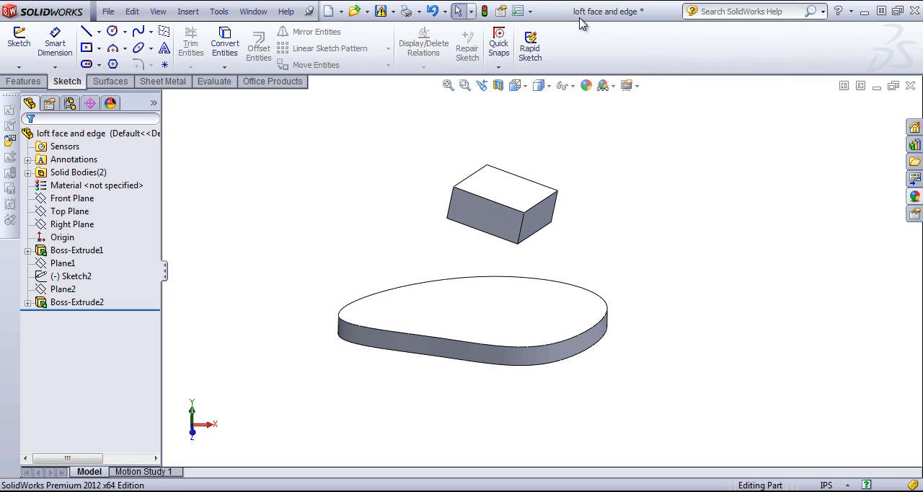
{"action": "mouse_move", "coordinate": [617, 11]}
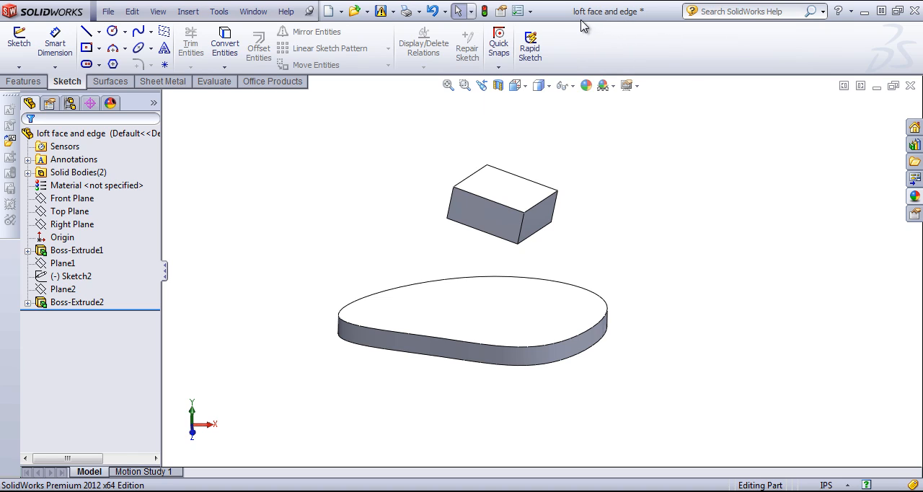
{"action": "mouse_move", "coordinate": [613, 11]}
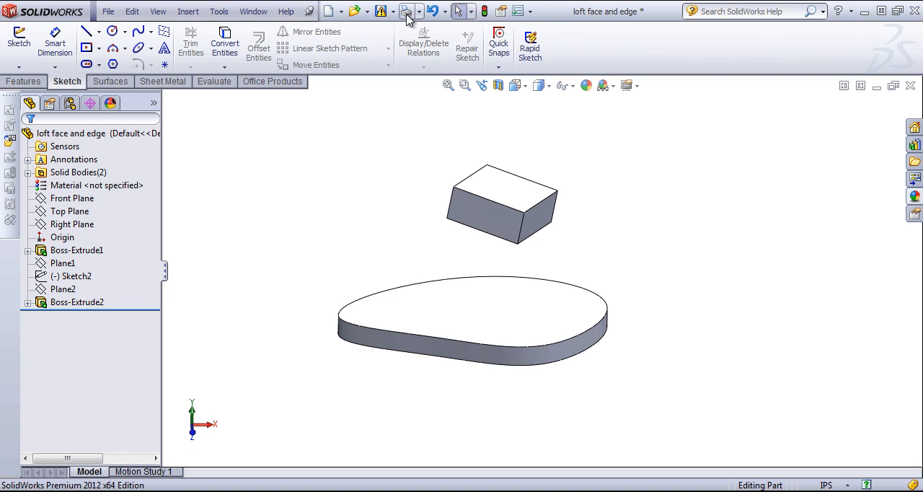
{"action": "mouse_move", "coordinate": [354, 11]}
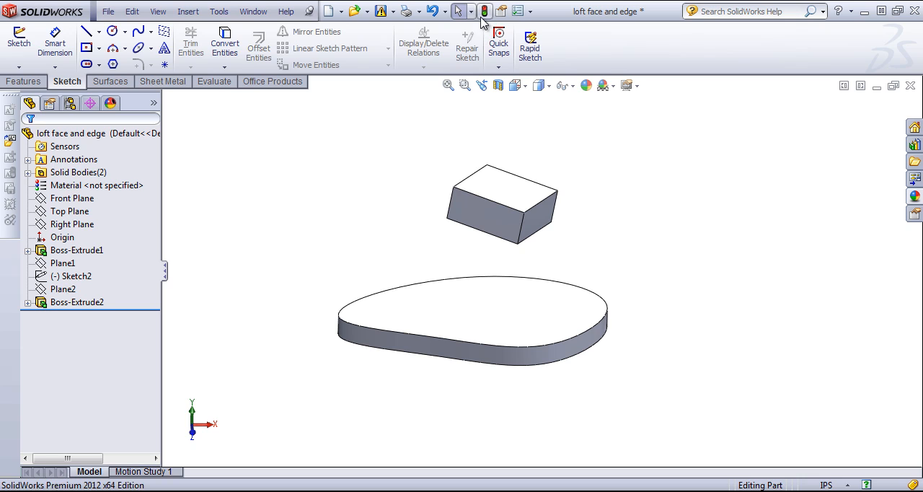
{"action": "mouse_move", "coordinate": [417, 205]}
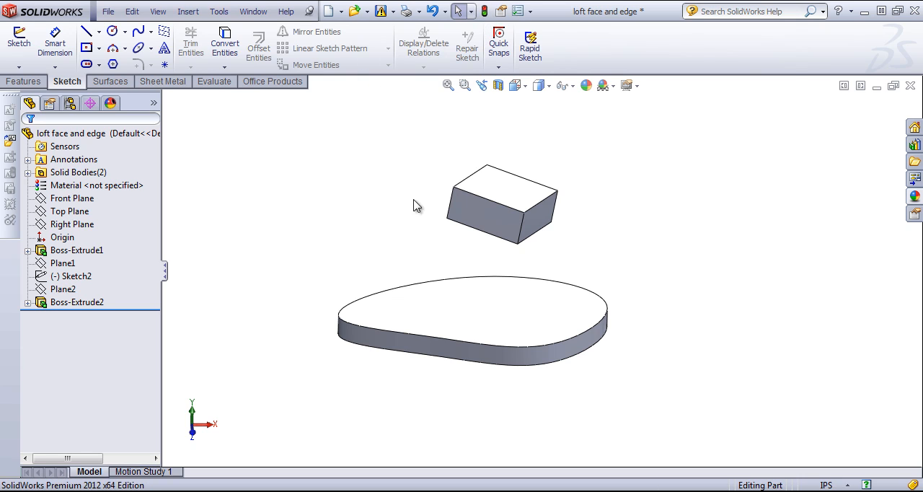
{"action": "mouse_move", "coordinate": [626, 215]}
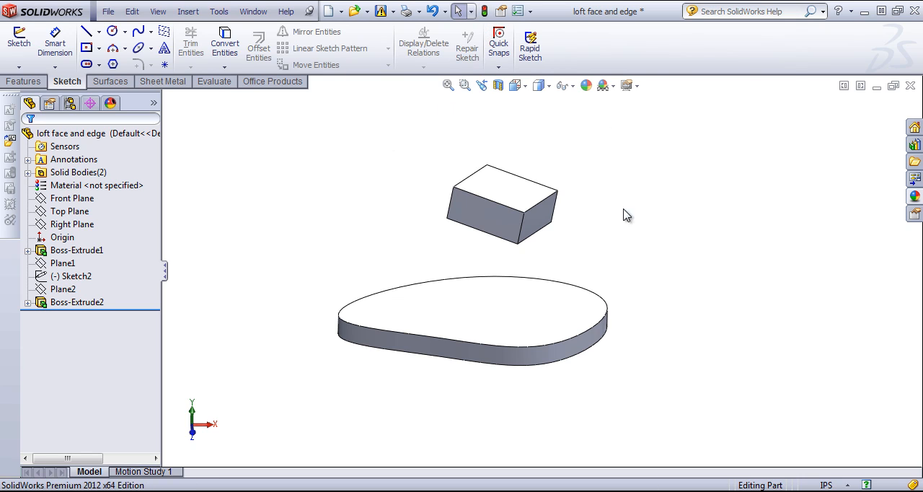
{"action": "mouse_move", "coordinate": [498, 85]}
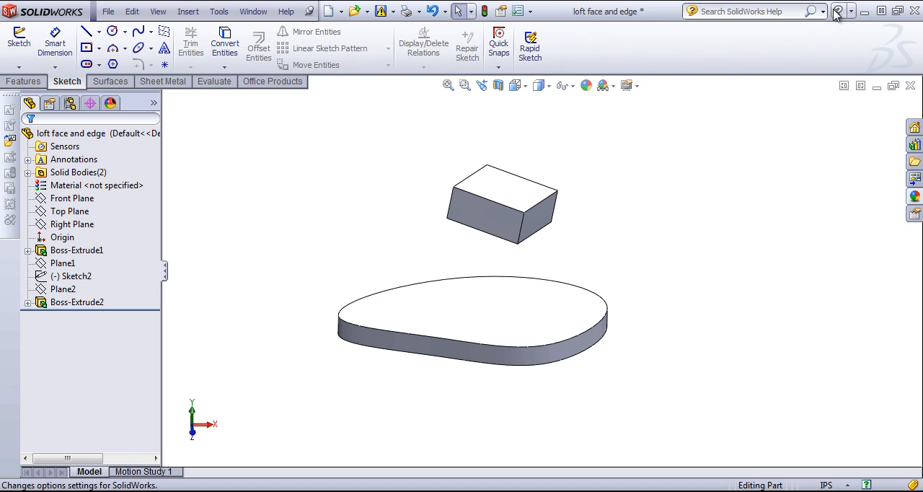
- Enter 'scale' in the search box and browse the search scope choices, such as Files and Models
{"action": "left_click", "coordinate": [823, 11]}
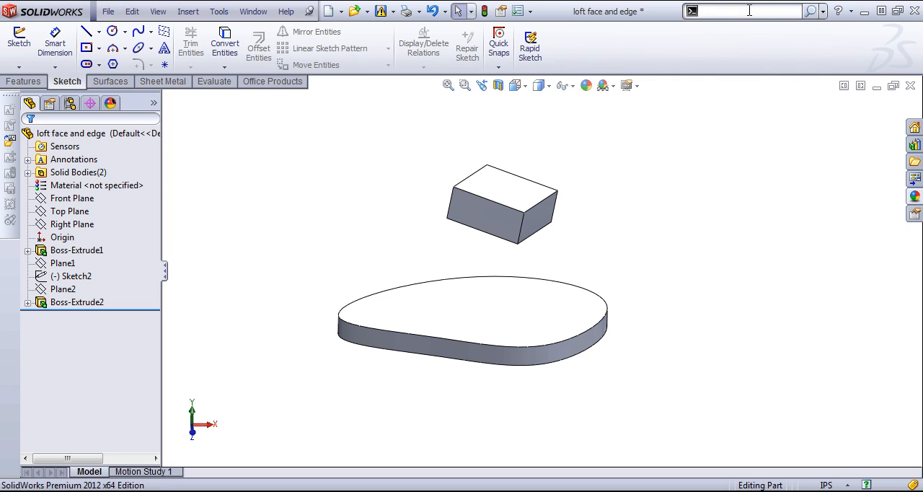
{"action": "type", "text": "s"}
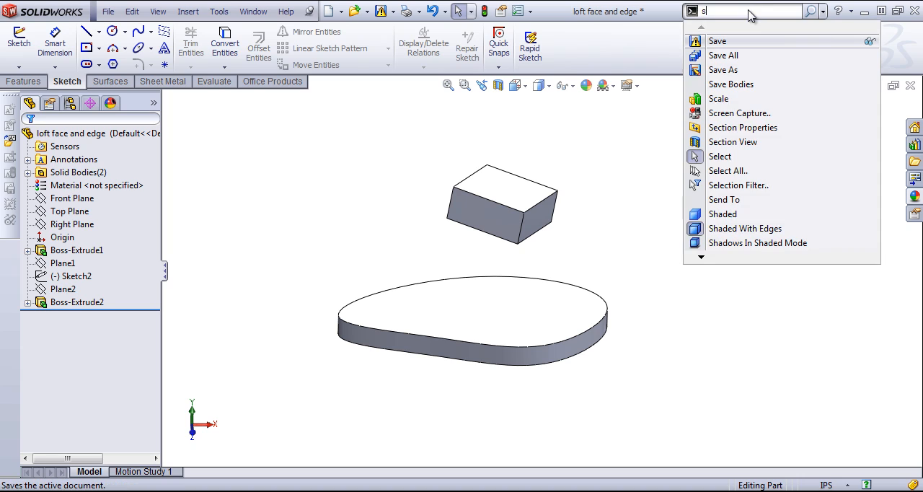
{"action": "type", "text": "cale"}
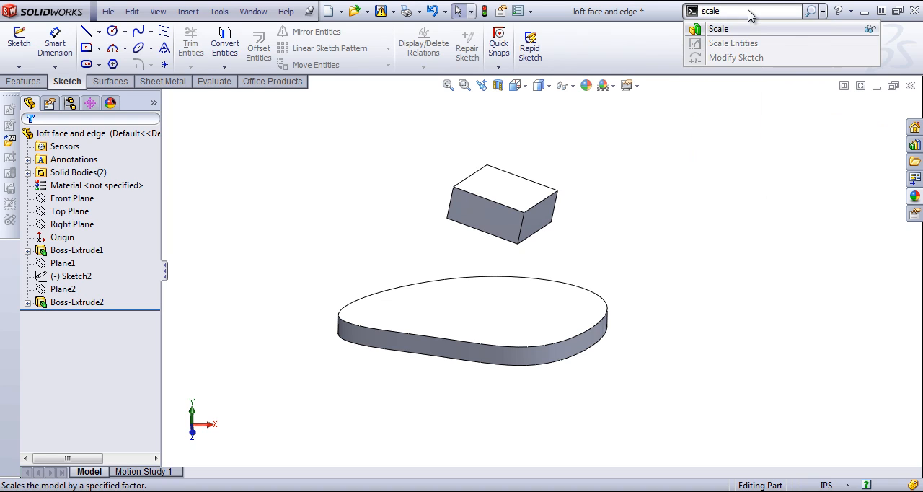
{"action": "mouse_move", "coordinate": [718, 29]}
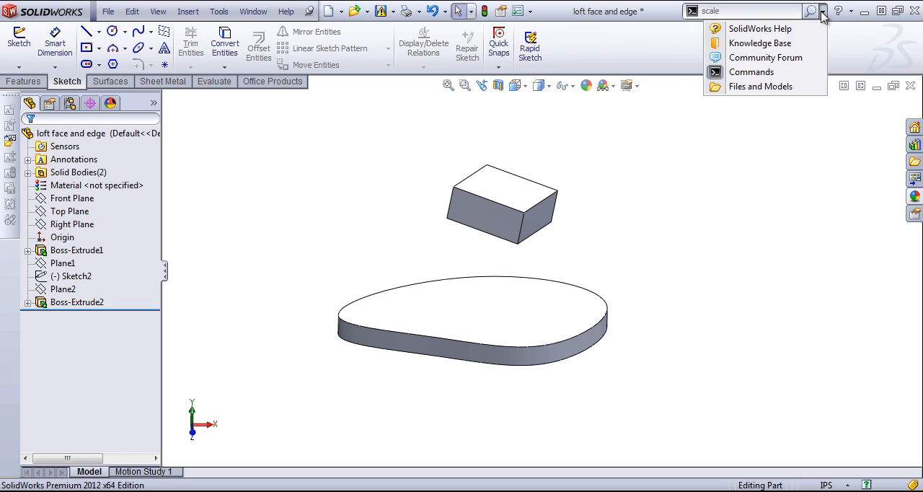
{"action": "mouse_move", "coordinate": [751, 72]}
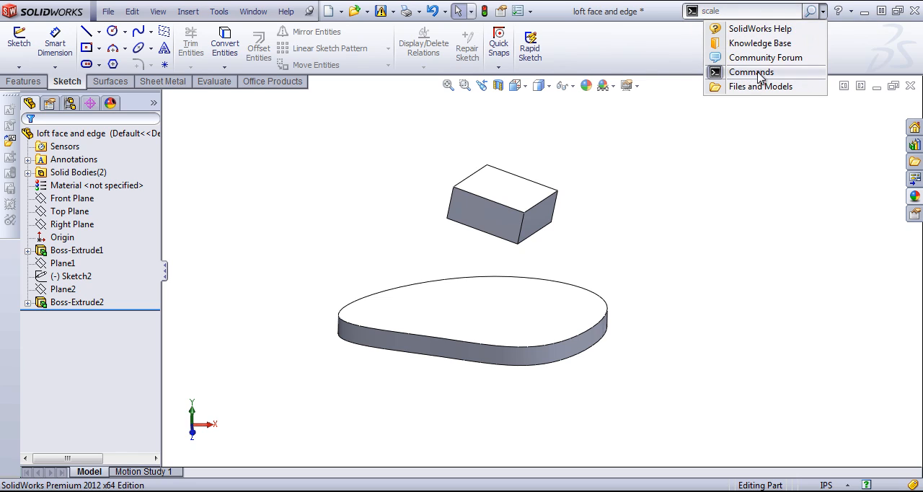
{"action": "mouse_move", "coordinate": [750, 72]}
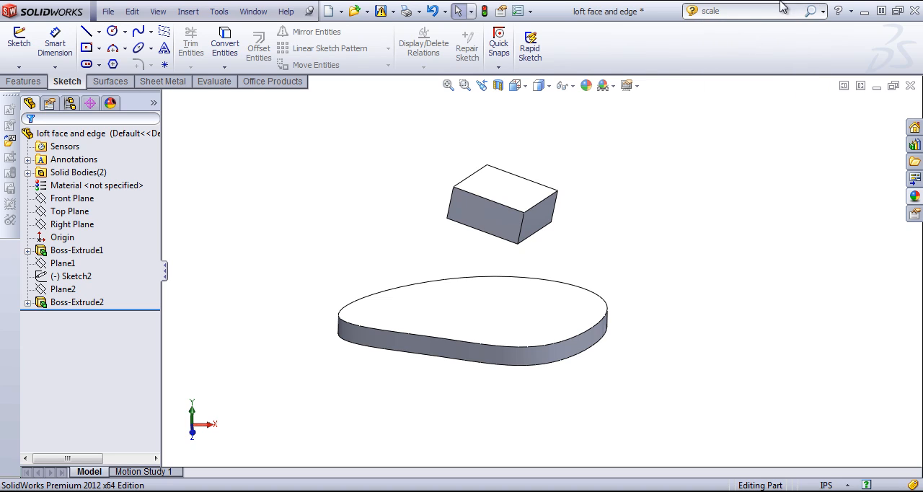
{"action": "left_click", "coordinate": [813, 11]}
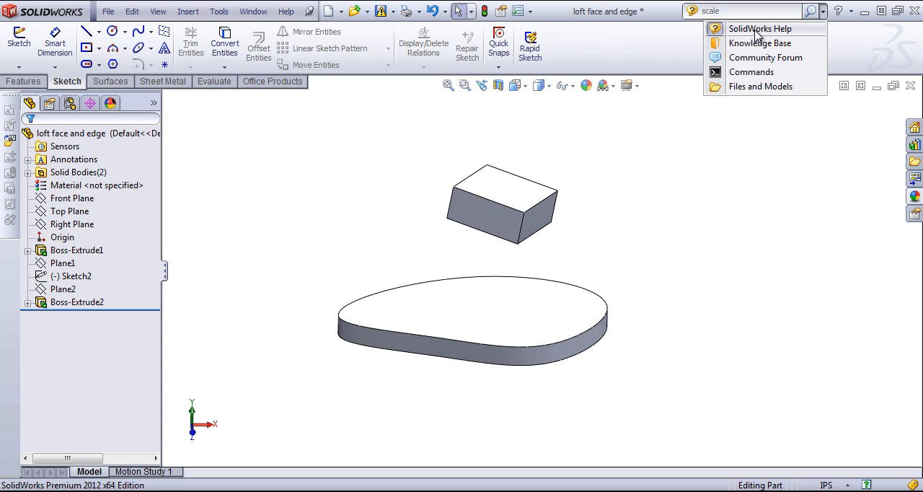
{"action": "mouse_move", "coordinate": [759, 43]}
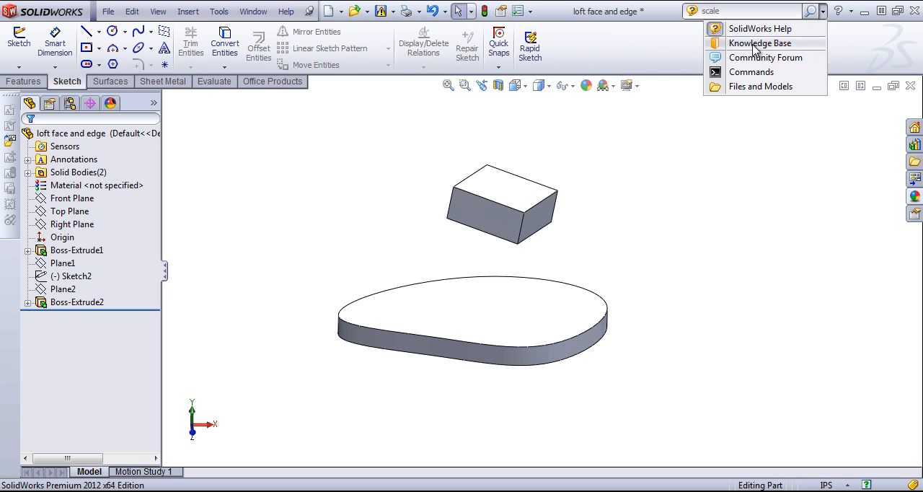
{"action": "mouse_move", "coordinate": [753, 65]}
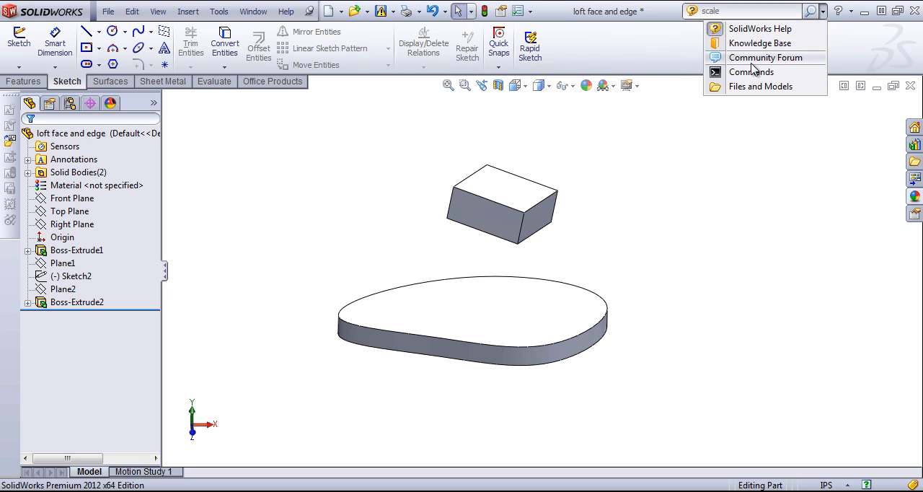
{"action": "mouse_move", "coordinate": [751, 71]}
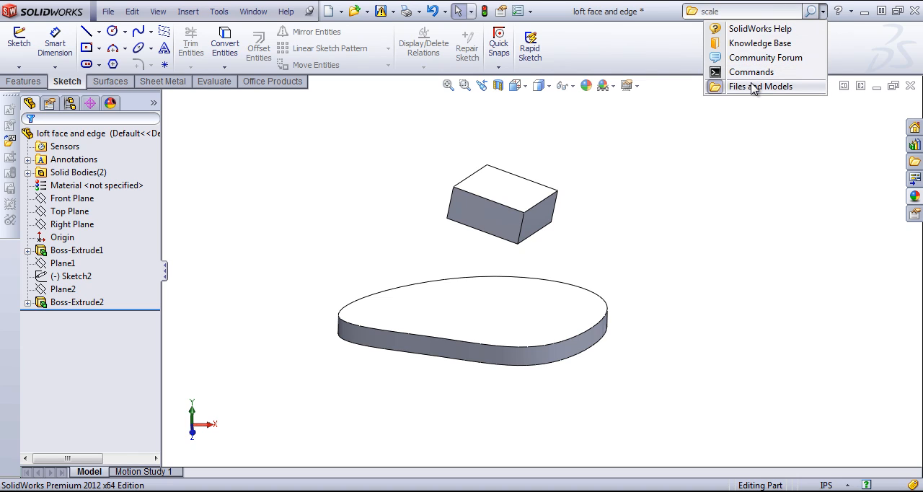
{"action": "mouse_move", "coordinate": [752, 72]}
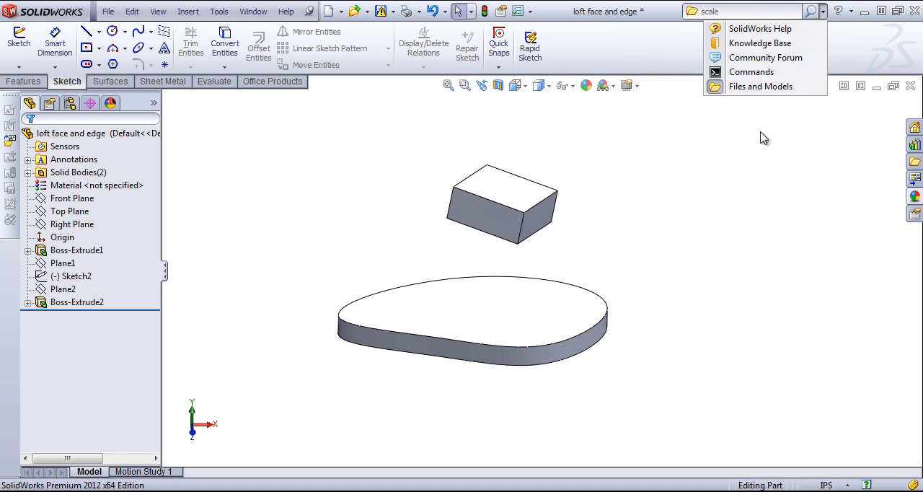
{"action": "left_click", "coordinate": [65, 146]}
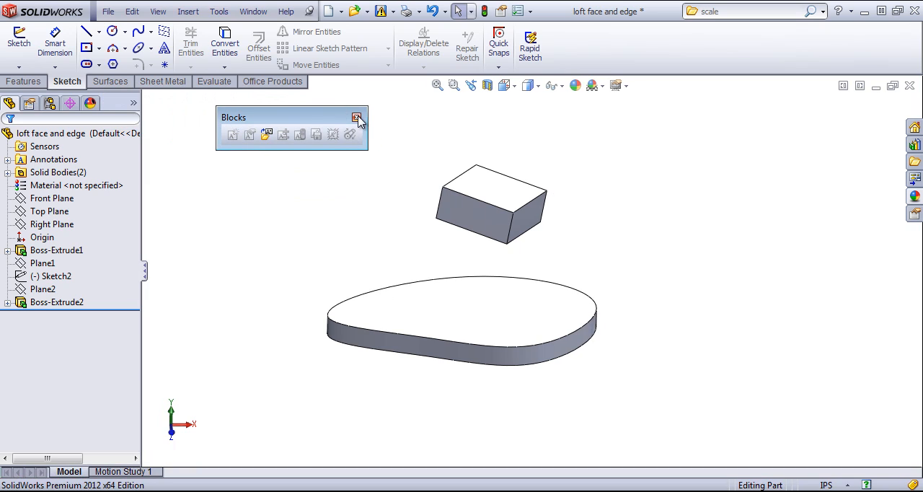
{"action": "left_click_drag", "start_coordinate": [292, 116], "coordinate": [274, 136]}
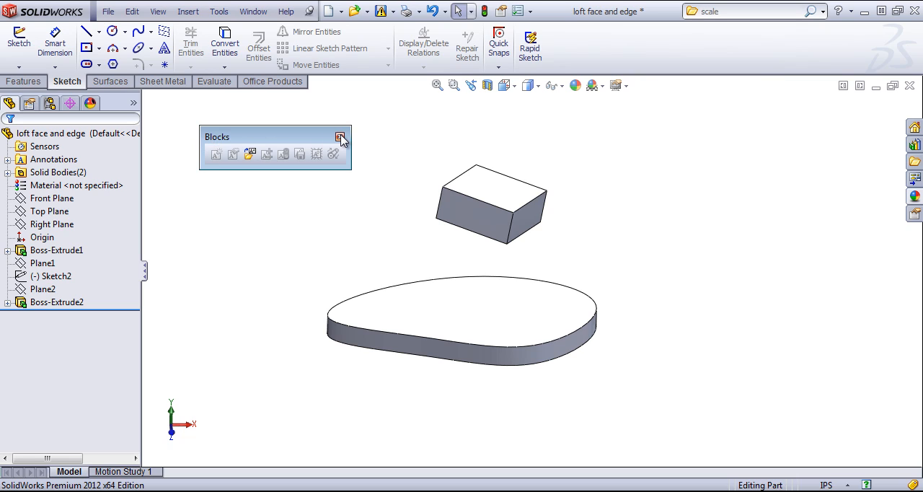
{"action": "mouse_move", "coordinate": [207, 160]}
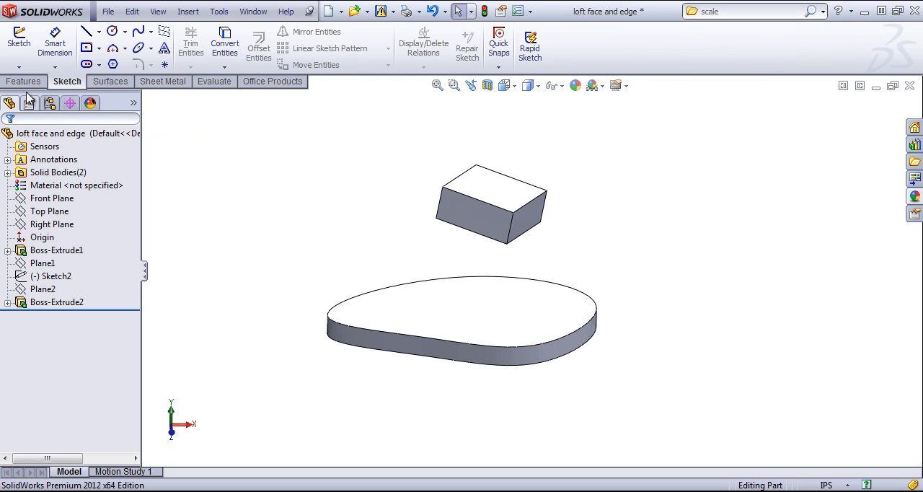
{"action": "mouse_move", "coordinate": [10, 102]}
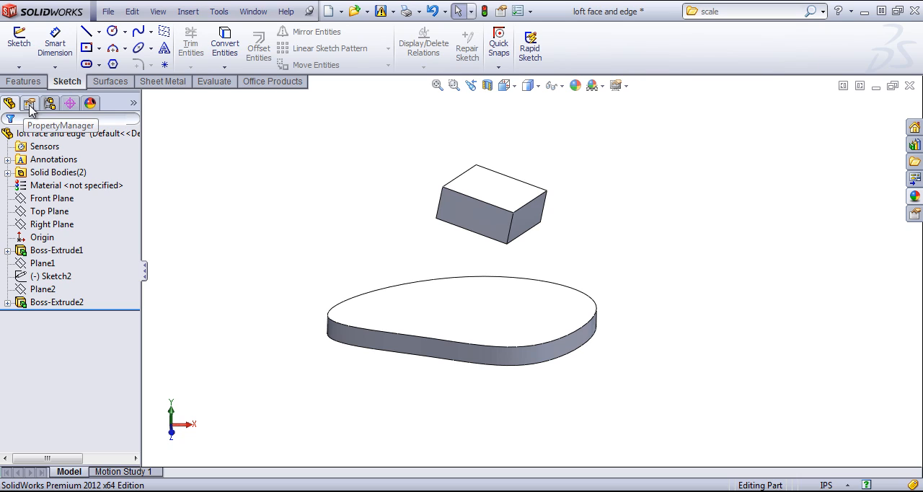
{"action": "left_click", "coordinate": [55, 160]}
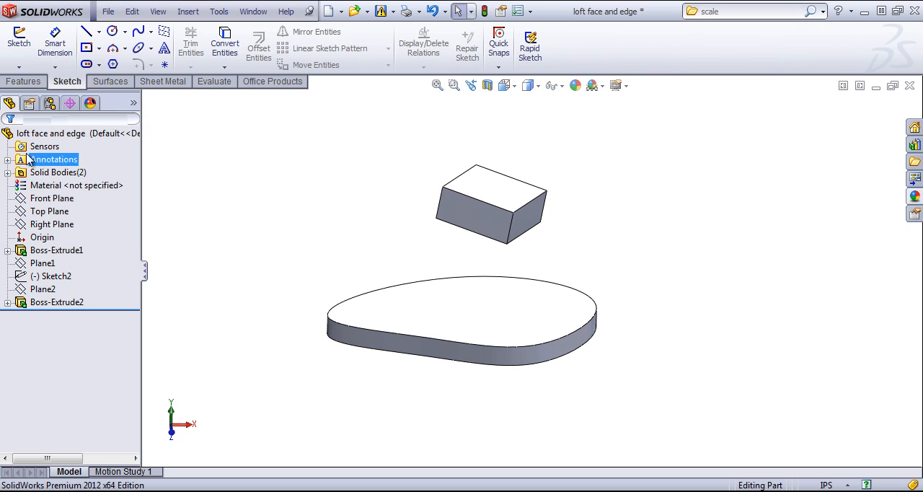
{"action": "left_click", "coordinate": [55, 160]}
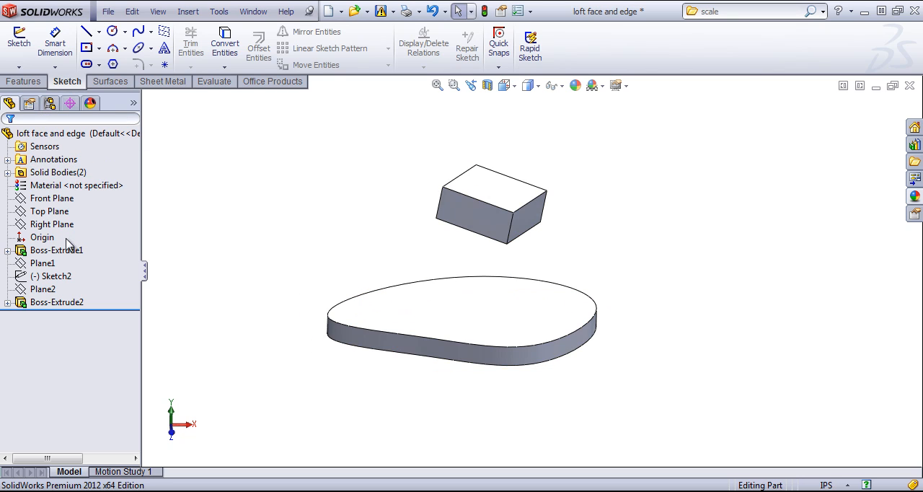
{"action": "left_click", "coordinate": [56, 302]}
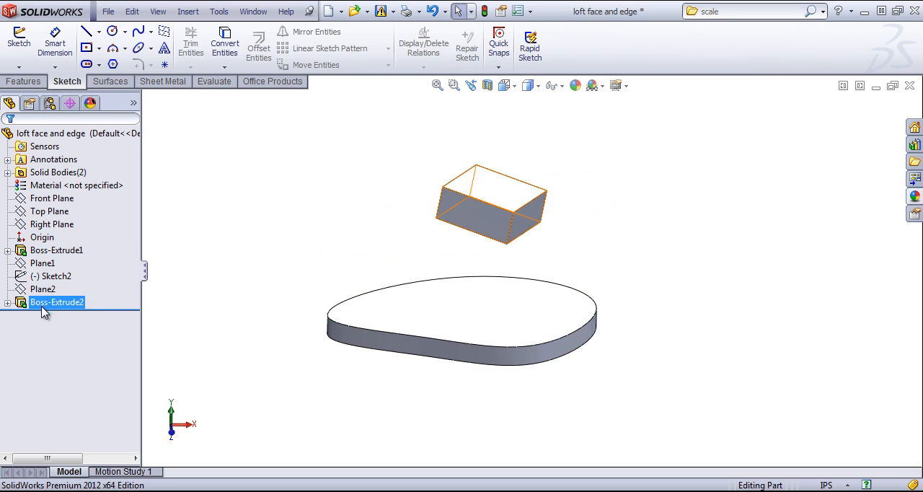
{"action": "left_click", "coordinate": [50, 212]}
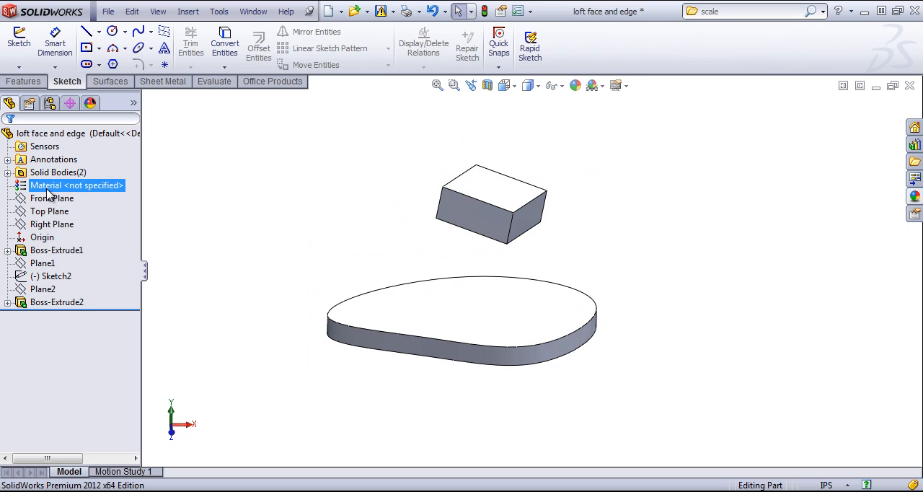
{"action": "left_click", "coordinate": [58, 173]}
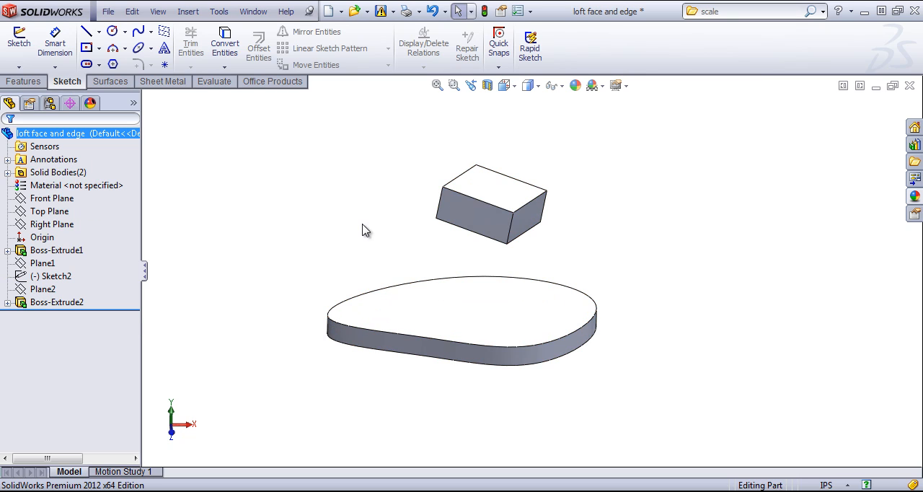
{"action": "left_click", "coordinate": [532, 11]}
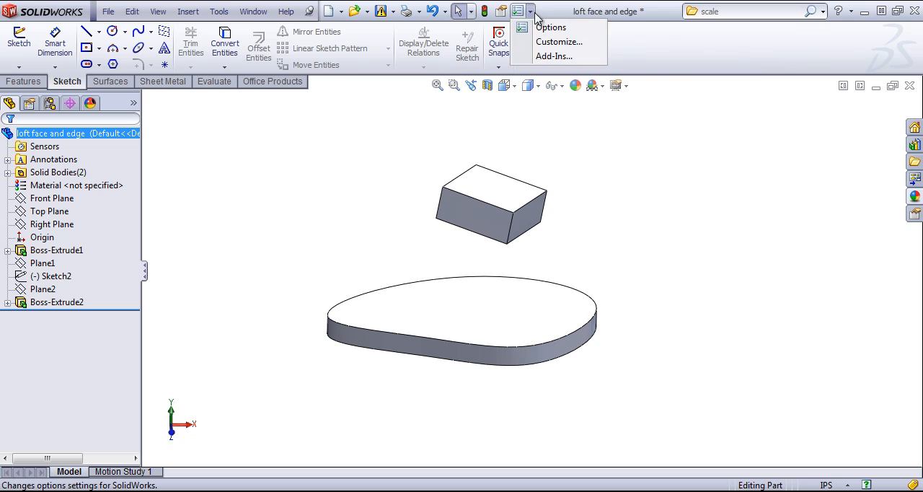
{"action": "left_click", "coordinate": [552, 27]}
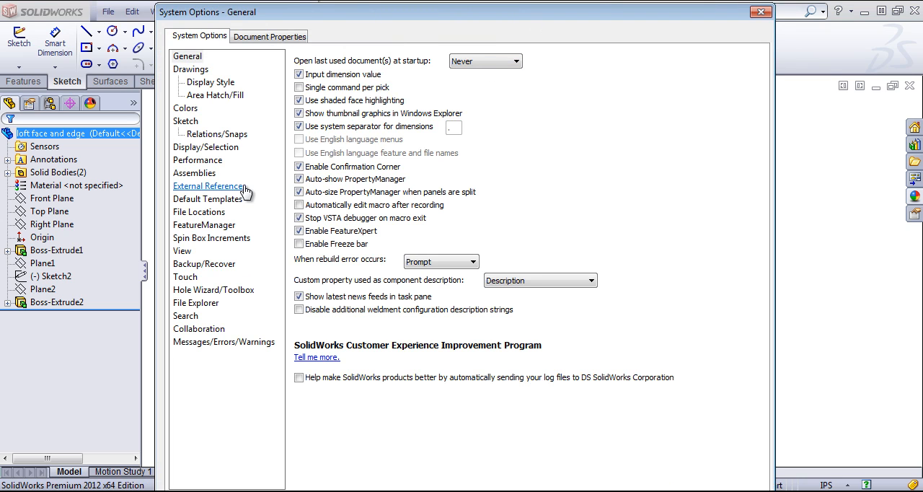
{"action": "left_click", "coordinate": [204, 225]}
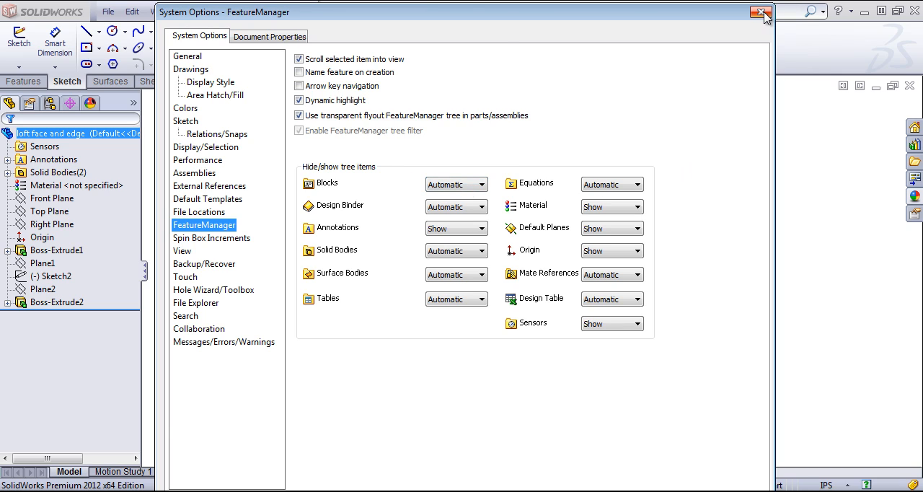
{"action": "left_click", "coordinate": [760, 12]}
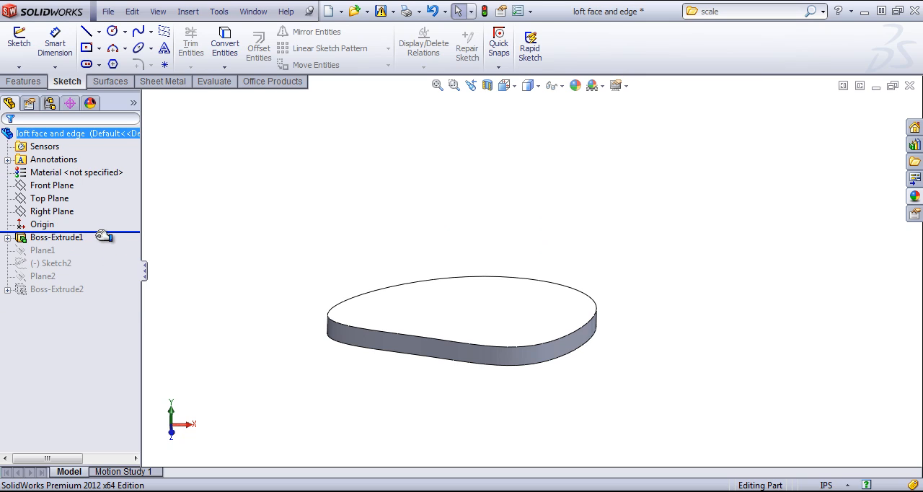
{"action": "left_click", "coordinate": [57, 237]}
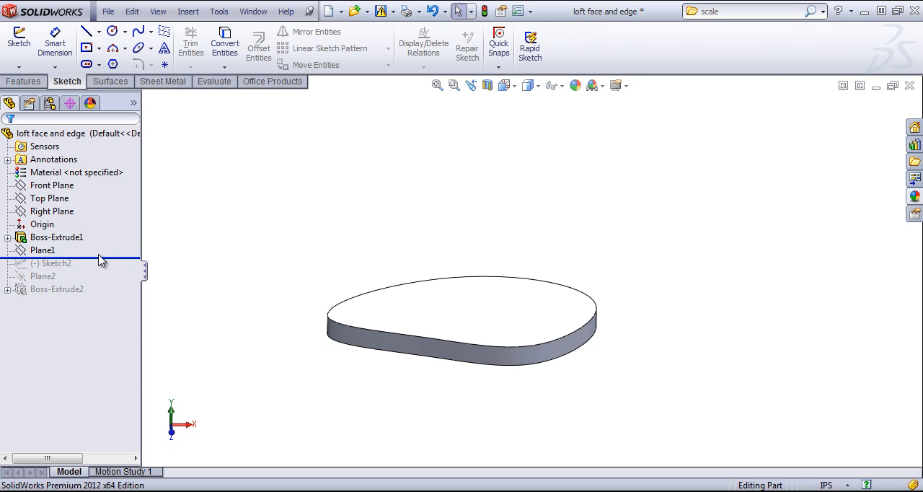
{"action": "left_click", "coordinate": [51, 133]}
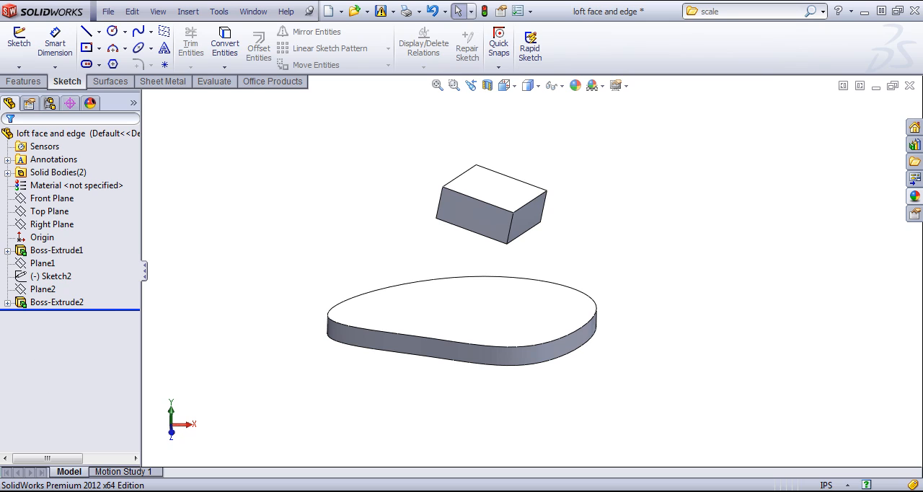
{"action": "left_click", "coordinate": [57, 302]}
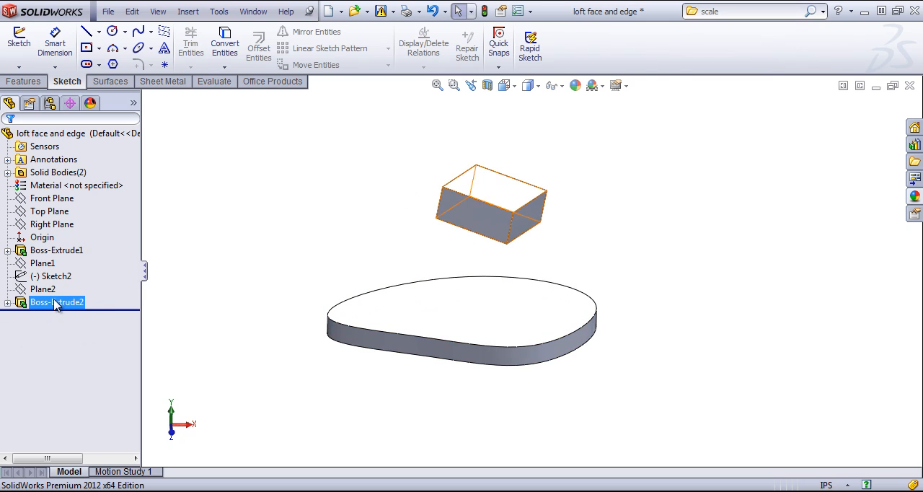
{"action": "left_click", "coordinate": [303, 194]}
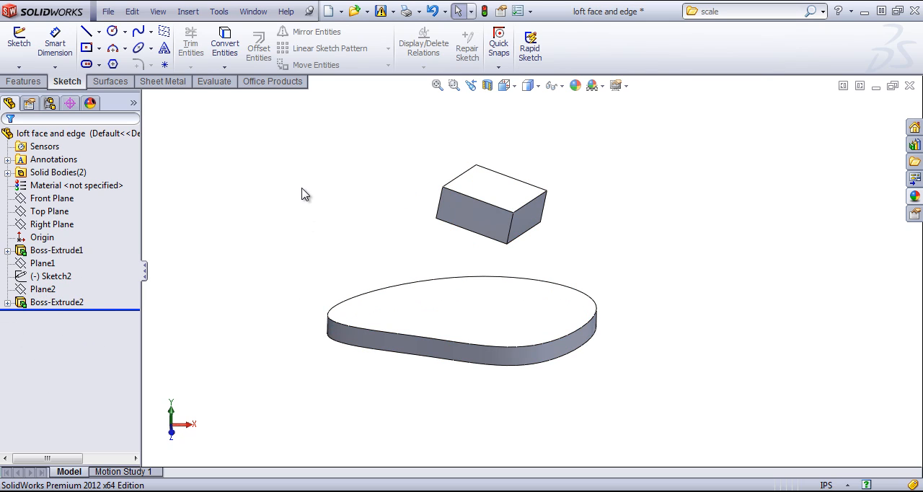
{"action": "left_click", "coordinate": [30, 103]}
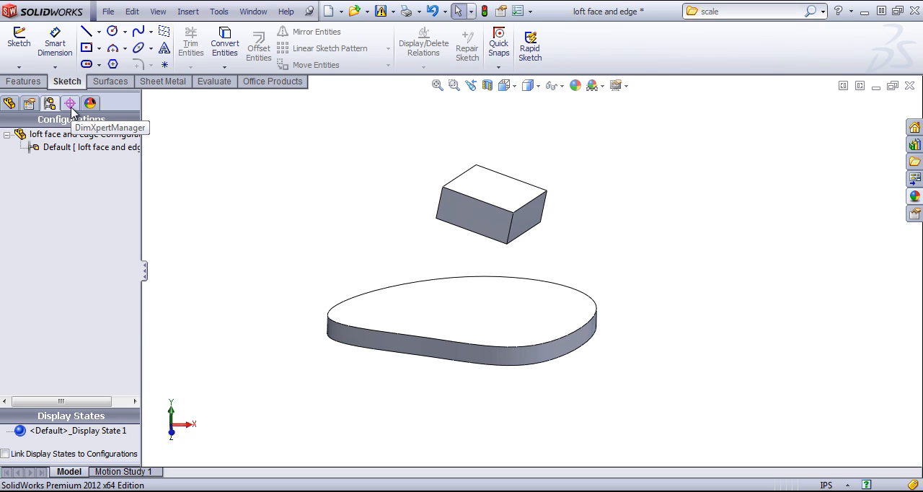
{"action": "left_click", "coordinate": [70, 103]}
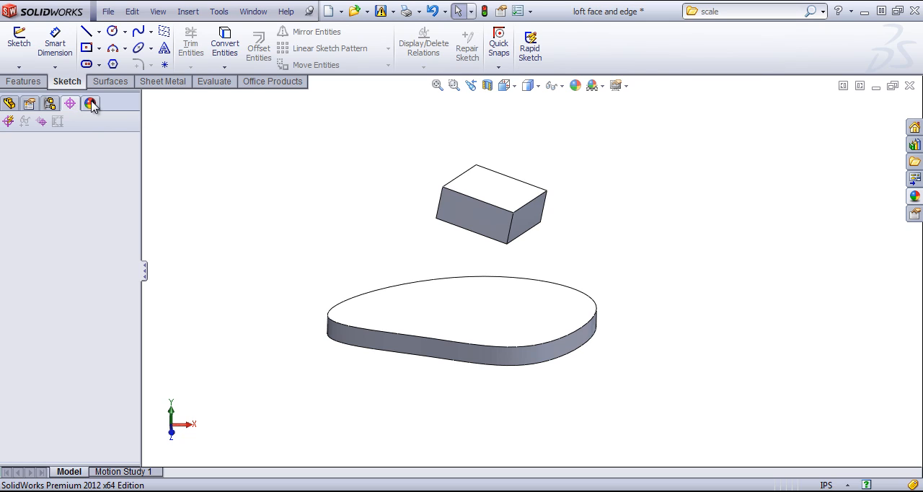
{"action": "left_click", "coordinate": [91, 103]}
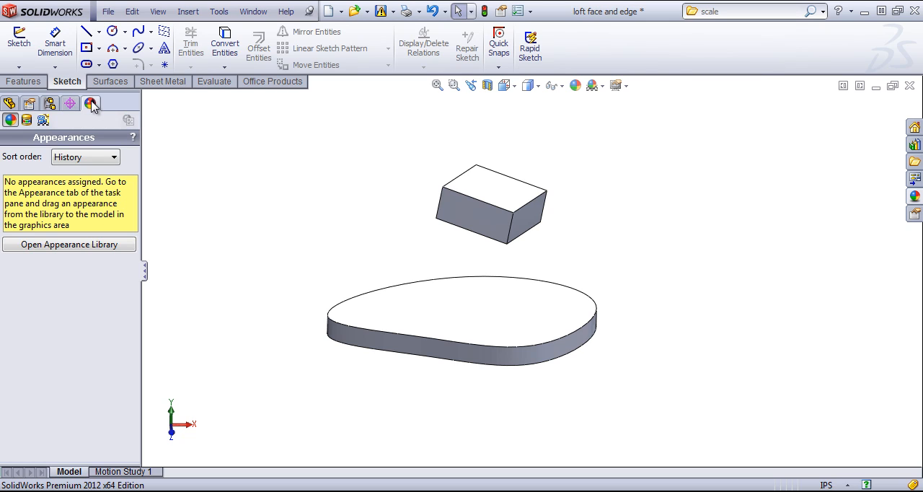
{"action": "left_click", "coordinate": [10, 103]}
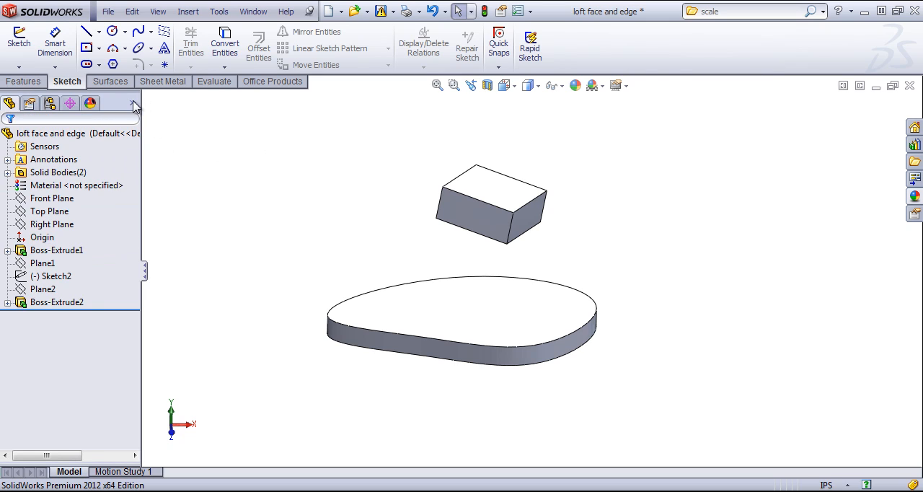
{"action": "mouse_move", "coordinate": [132, 105]}
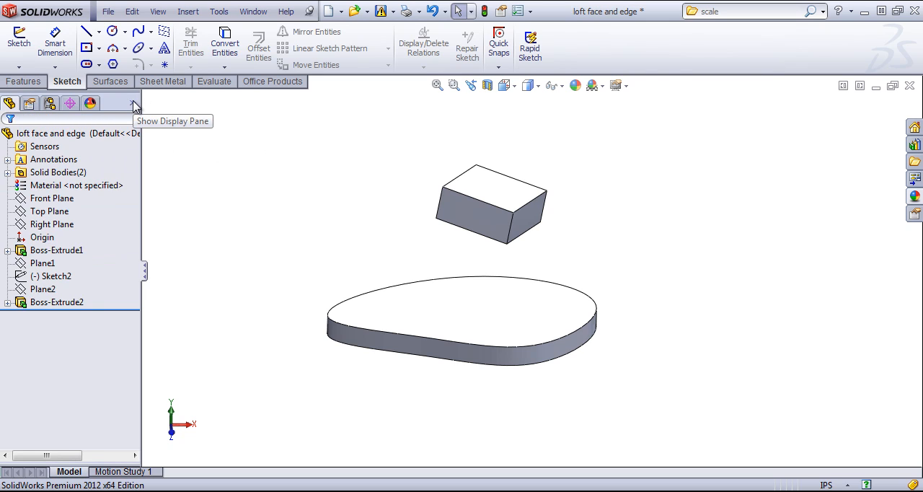
{"action": "left_click", "coordinate": [133, 105]}
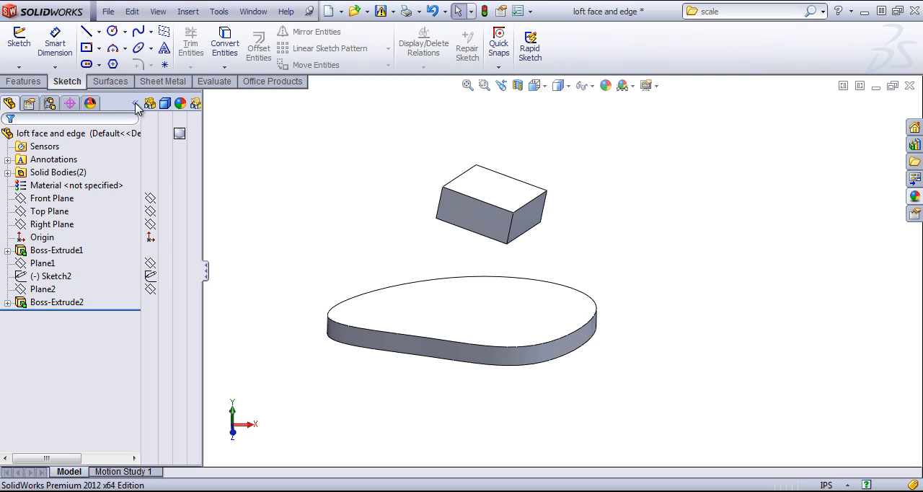
{"action": "left_click", "coordinate": [57, 250]}
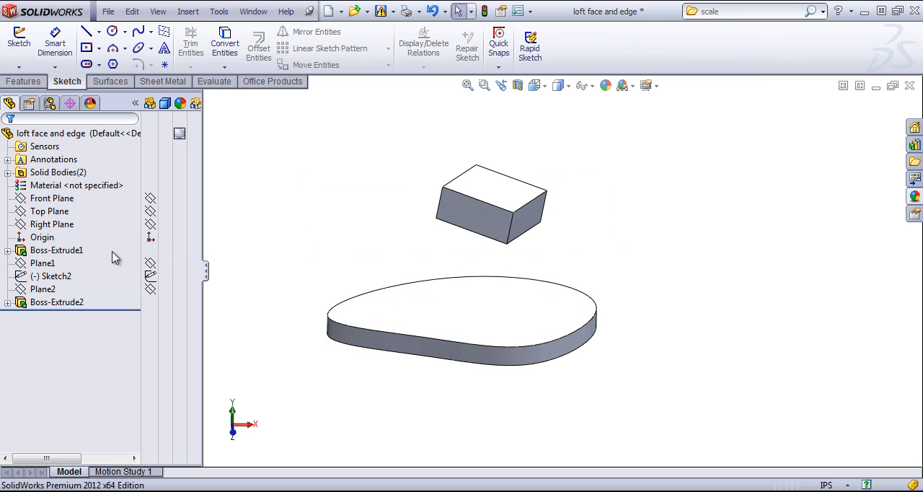
{"action": "left_click", "coordinate": [57, 250]}
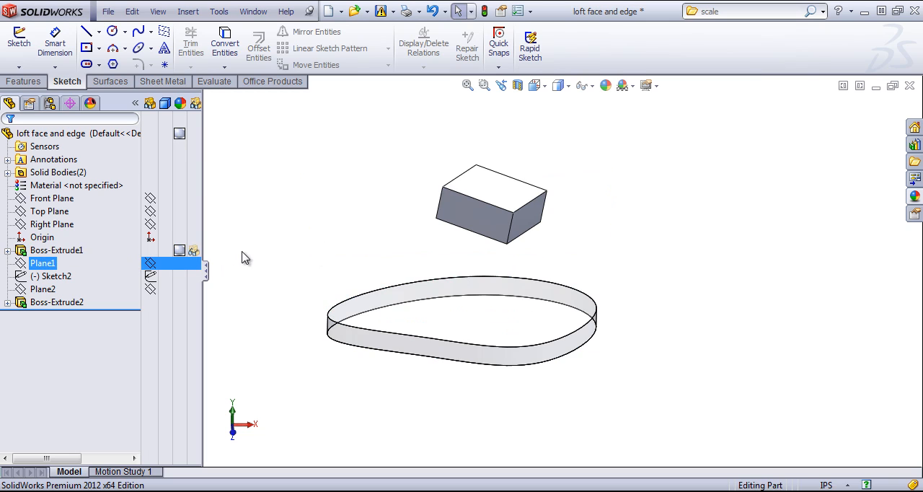
{"action": "left_click", "coordinate": [56, 251]}
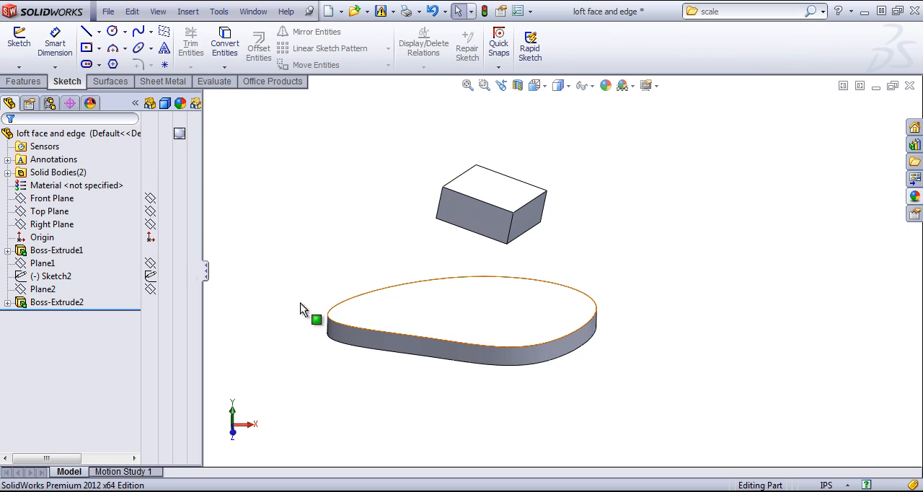
{"action": "left_click", "coordinate": [56, 250]}
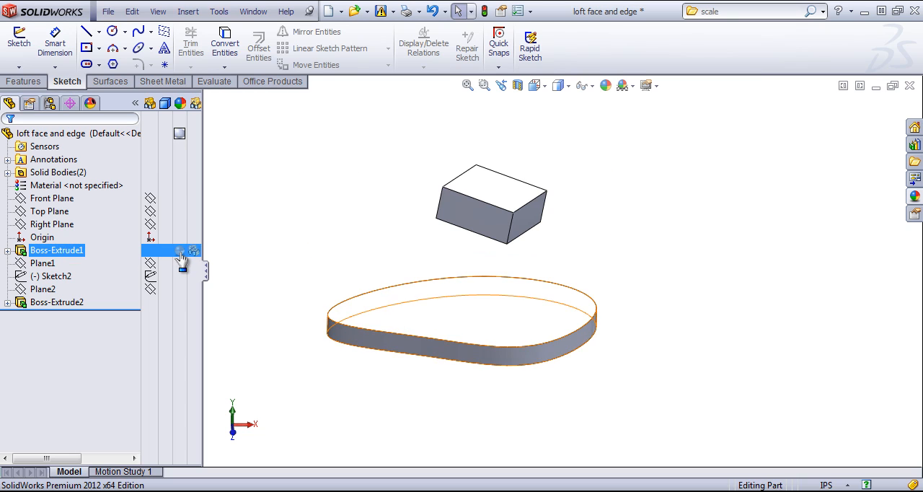
{"action": "left_click", "coordinate": [54, 276]}
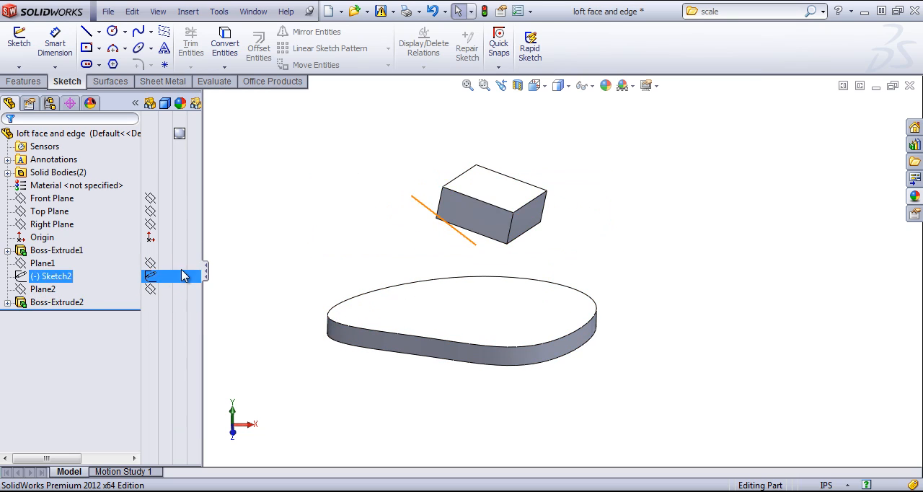
{"action": "left_click", "coordinate": [56, 249]}
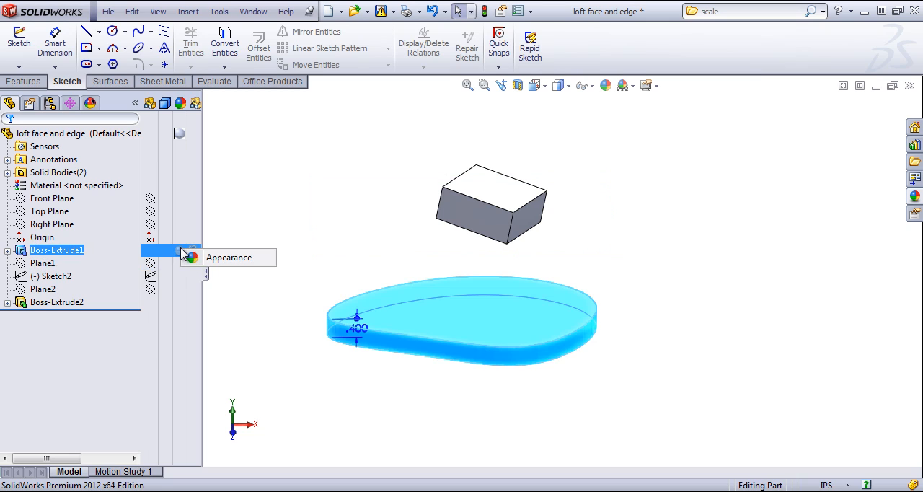
{"action": "left_click", "coordinate": [49, 210]}
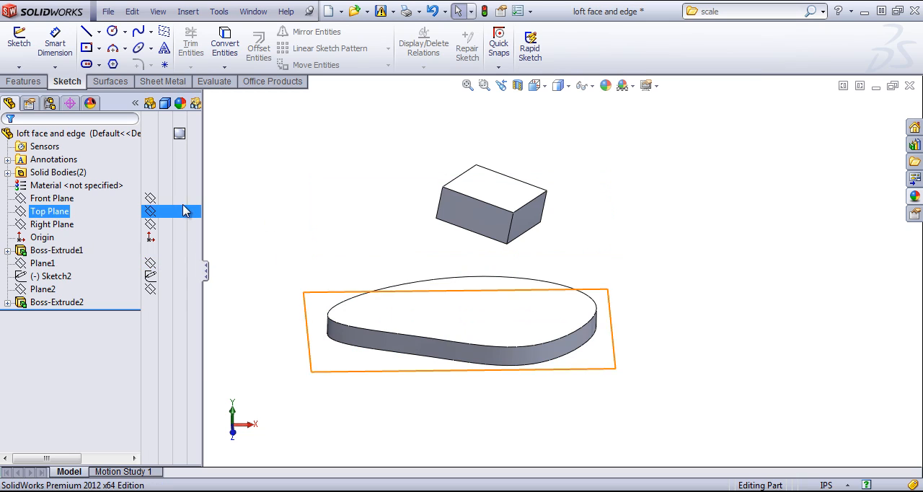
{"action": "left_click", "coordinate": [52, 198]}
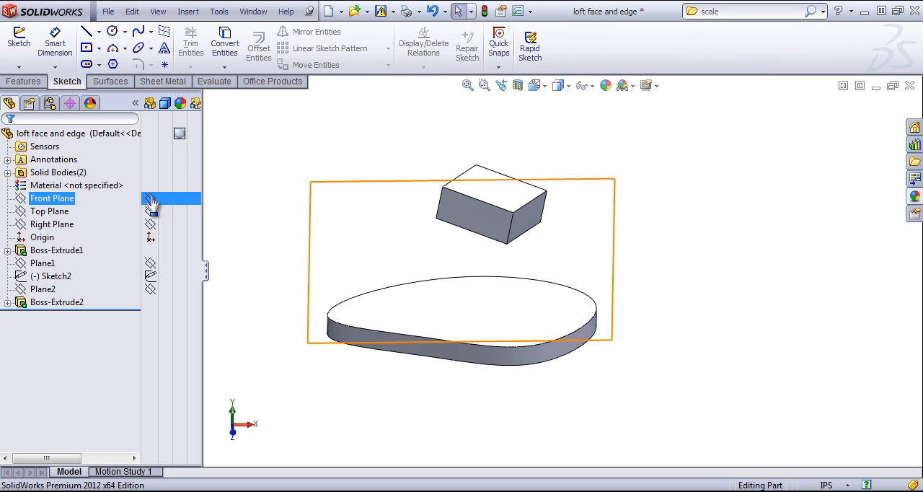
{"action": "left_click", "coordinate": [52, 223]}
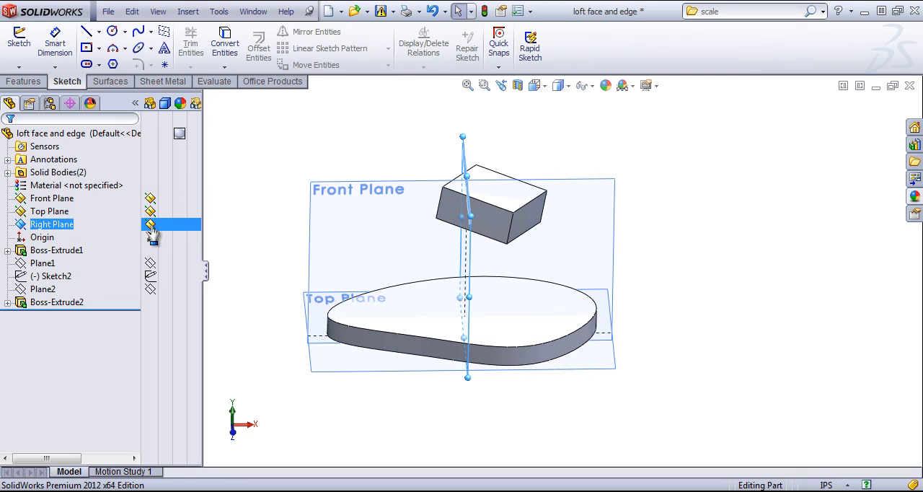
{"action": "left_click", "coordinate": [52, 199]}
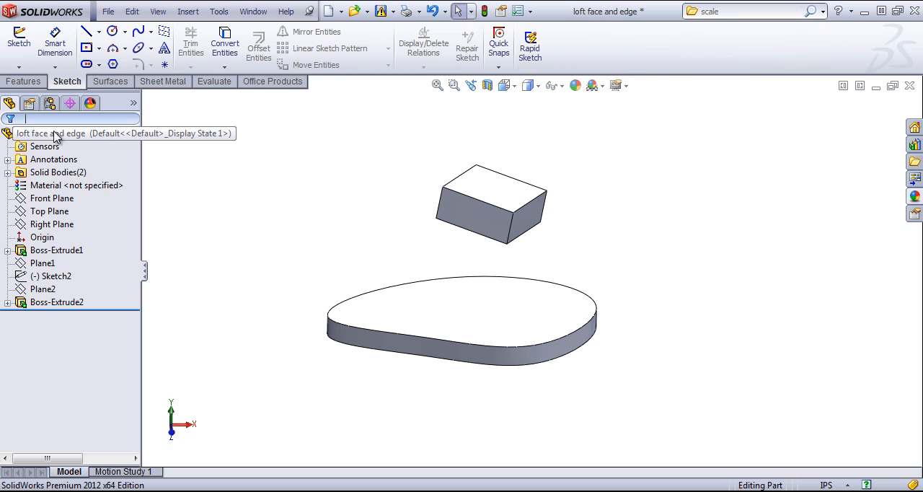
- Filter the FeatureManager tree by 'boss' and select Boss-Extrude1 from the results
{"action": "type", "text": "pl"}
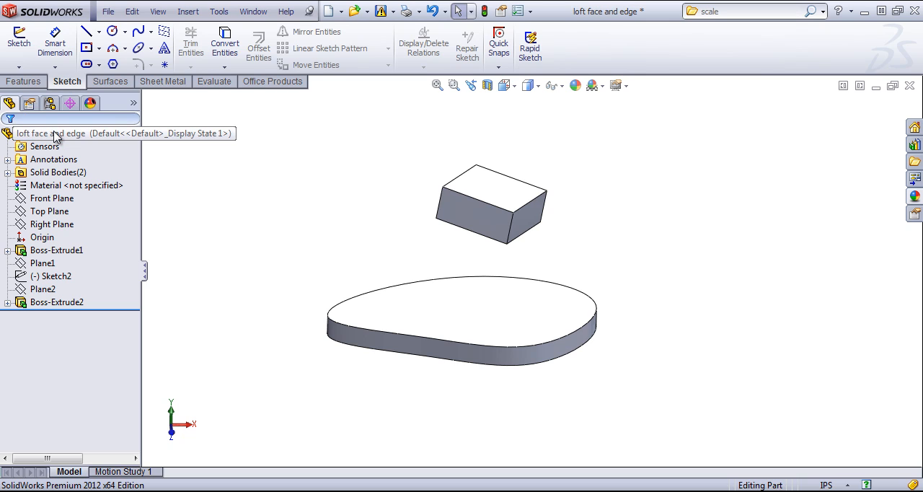
{"action": "type", "text": "boss"}
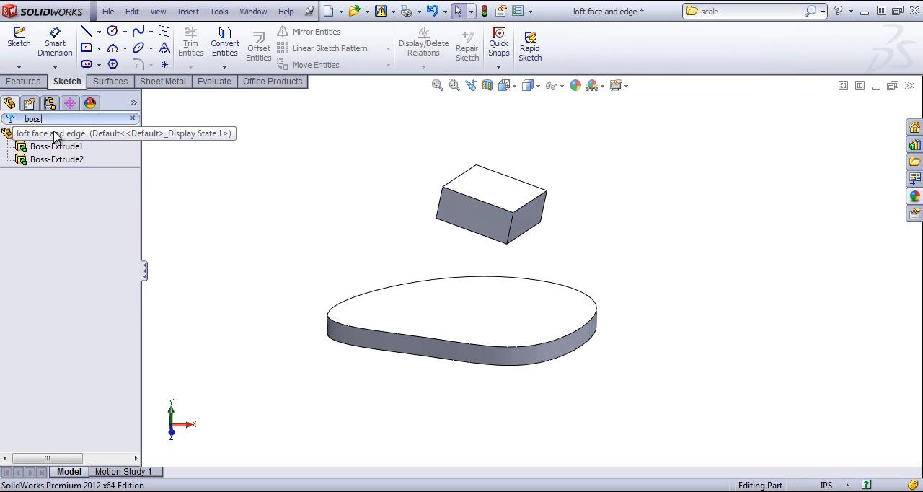
{"action": "left_click", "coordinate": [57, 159]}
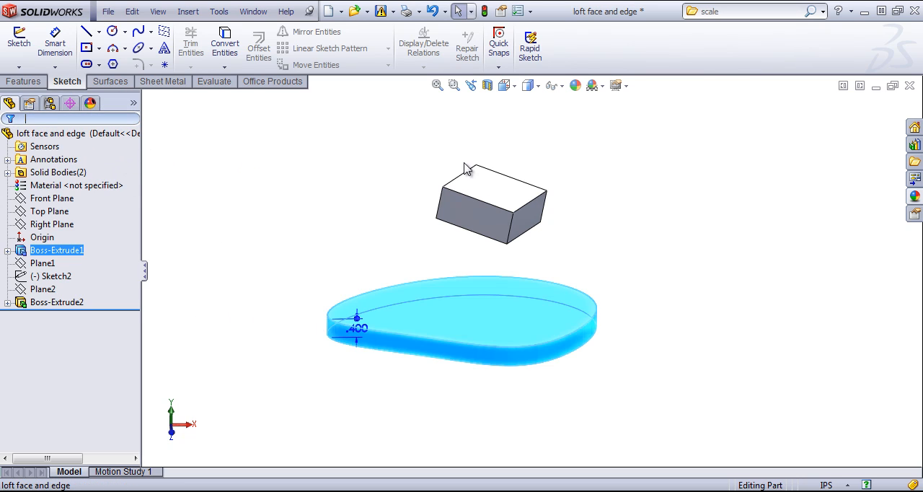
{"action": "mouse_move", "coordinate": [508, 86]}
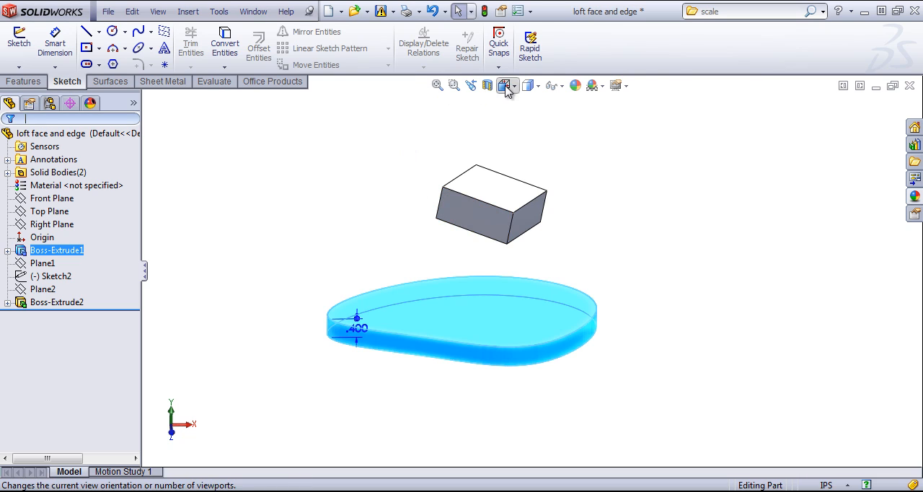
{"action": "mouse_move", "coordinate": [615, 85]}
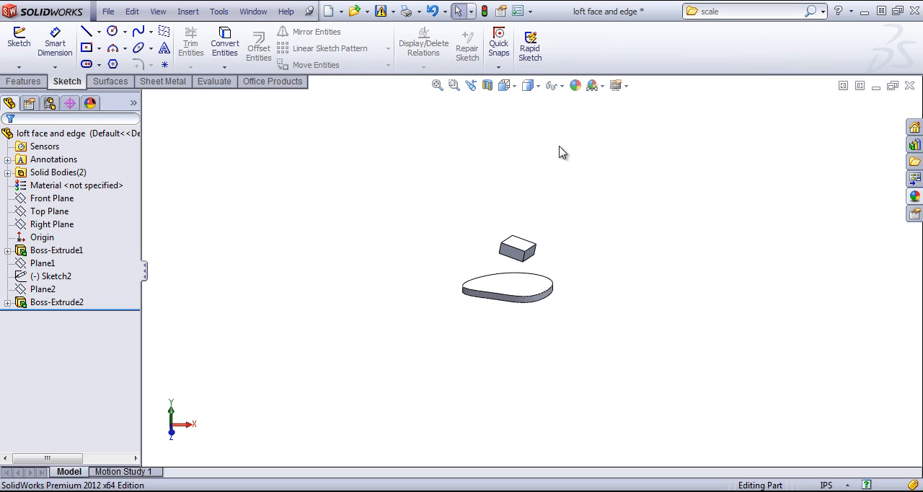
- Try Zoom to Fit, Zoom to Area, Previous View and Section View on the model
{"action": "left_click", "coordinate": [436, 85]}
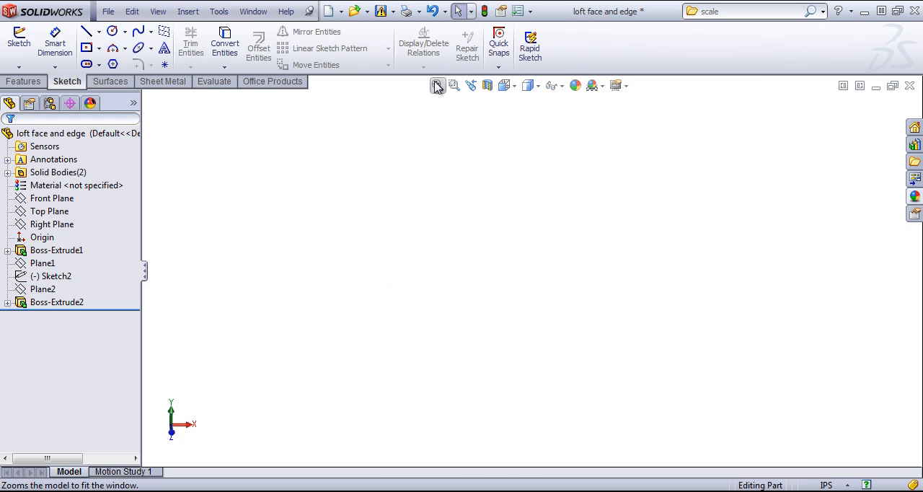
{"action": "left_click", "coordinate": [437, 85]}
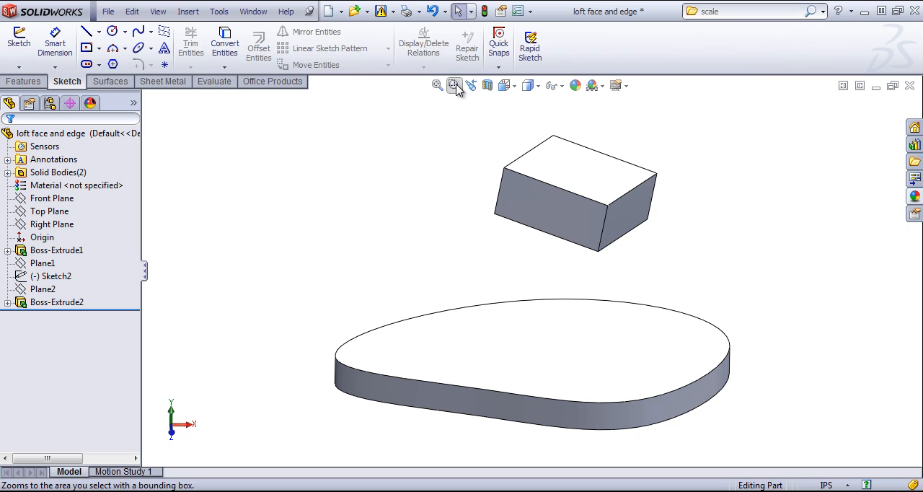
{"action": "left_click", "coordinate": [454, 85]}
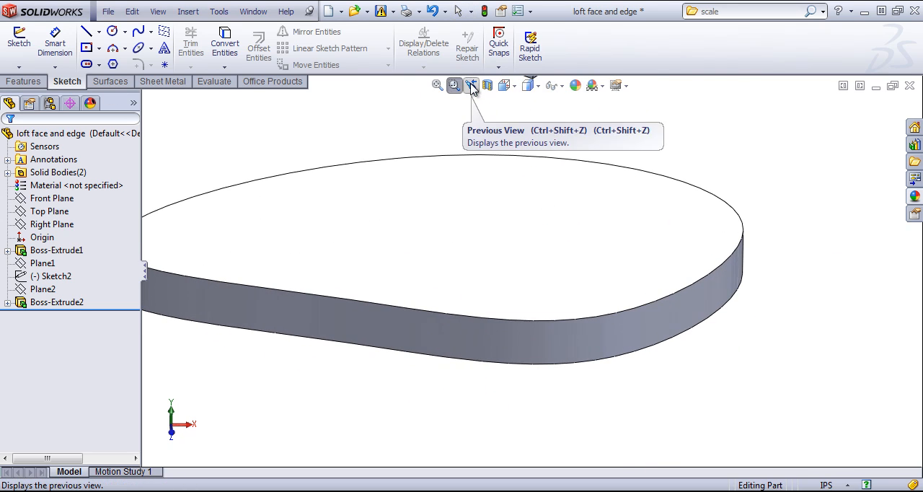
{"action": "left_click", "coordinate": [470, 85]}
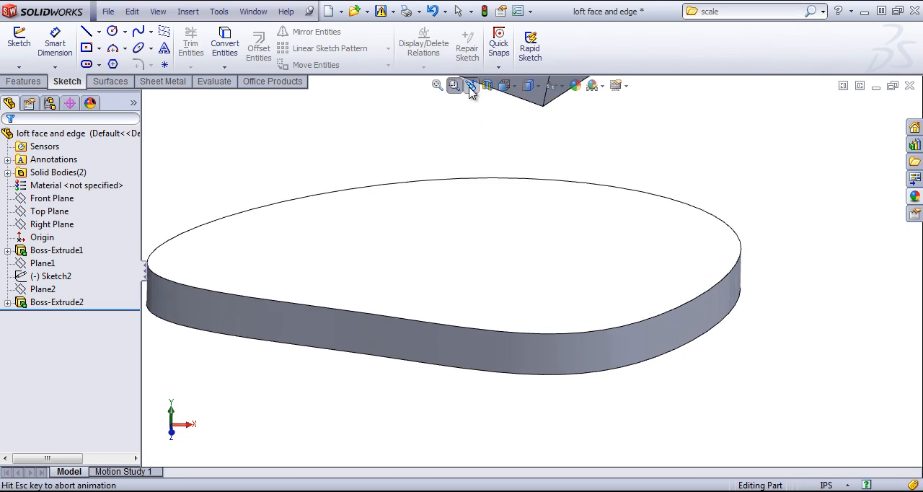
{"action": "mouse_move", "coordinate": [488, 85]}
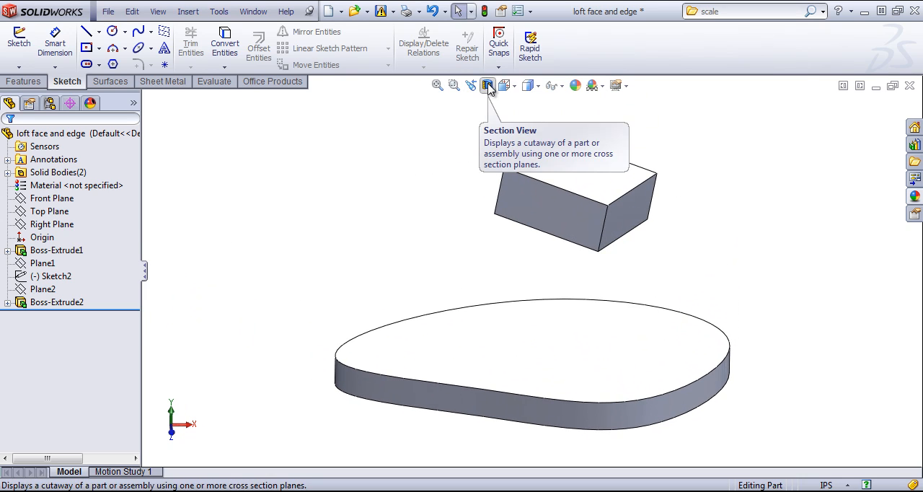
{"action": "left_click", "coordinate": [487, 86]}
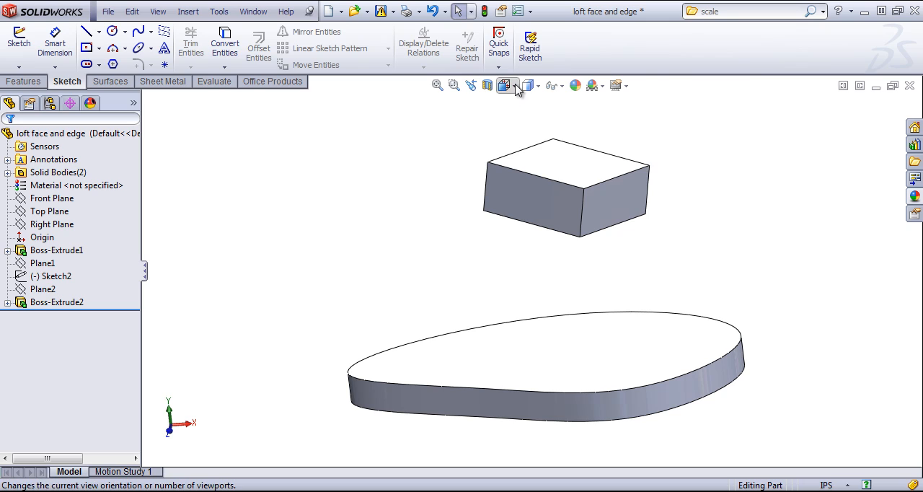
- Browse the View Orientation and item visibility choices, then close them without changes
{"action": "left_click", "coordinate": [507, 85]}
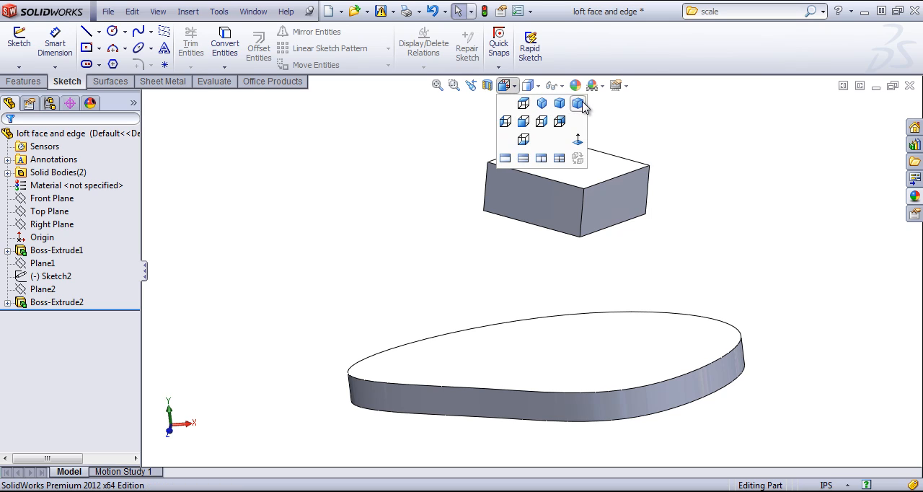
{"action": "mouse_move", "coordinate": [577, 139]}
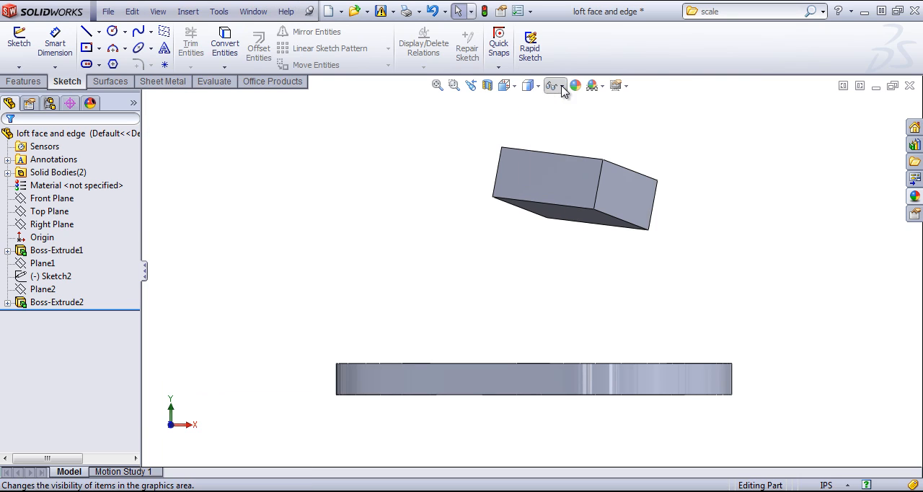
{"action": "left_click", "coordinate": [553, 86]}
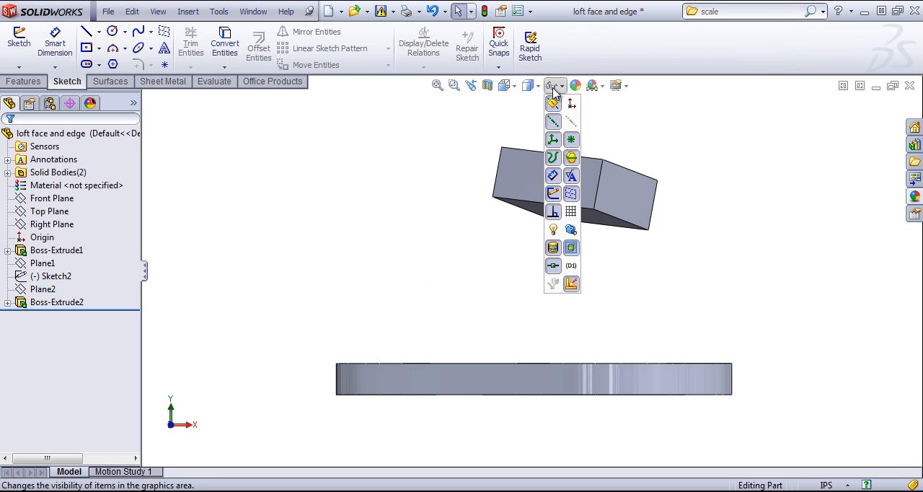
{"action": "left_click", "coordinate": [576, 85]}
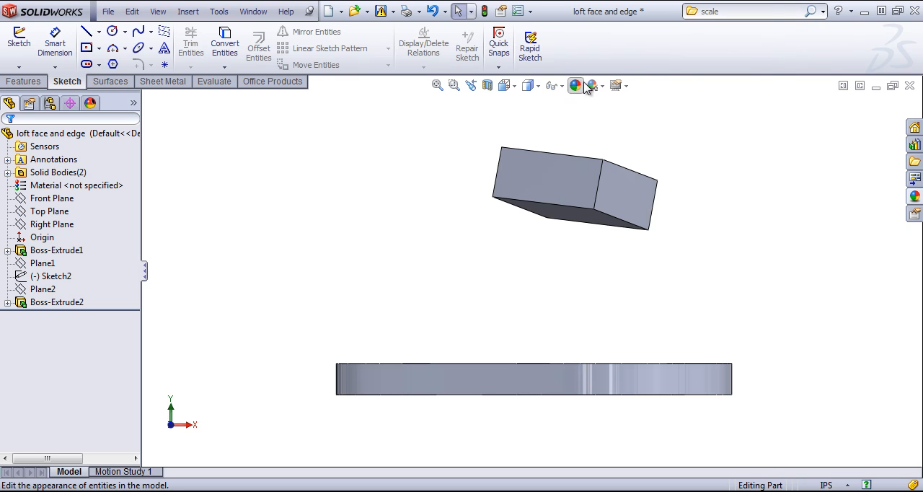
- Change the scene from Ambient Only to Office Space, then to Plain White
{"action": "left_click", "coordinate": [594, 86]}
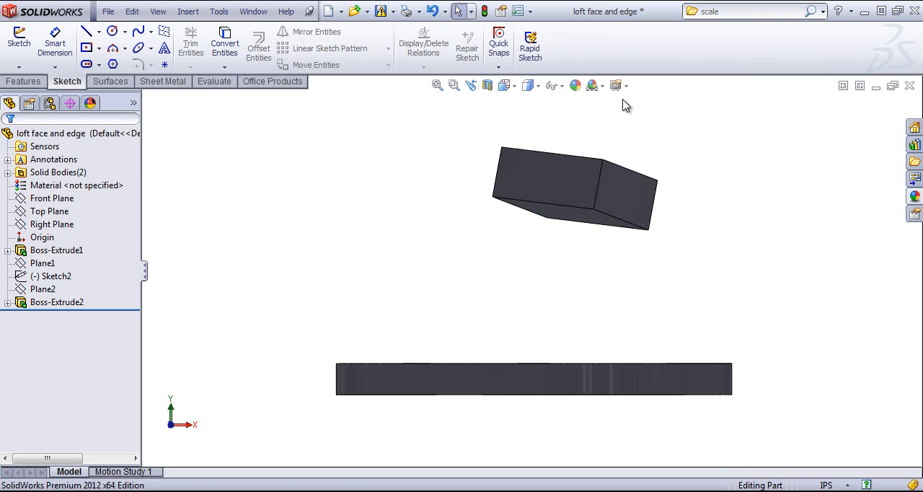
{"action": "left_click", "coordinate": [595, 85]}
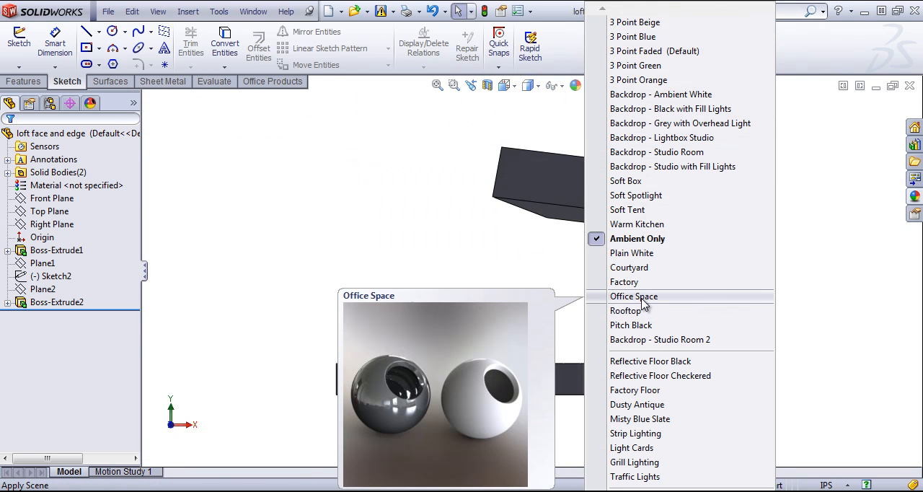
{"action": "left_click", "coordinate": [633, 296]}
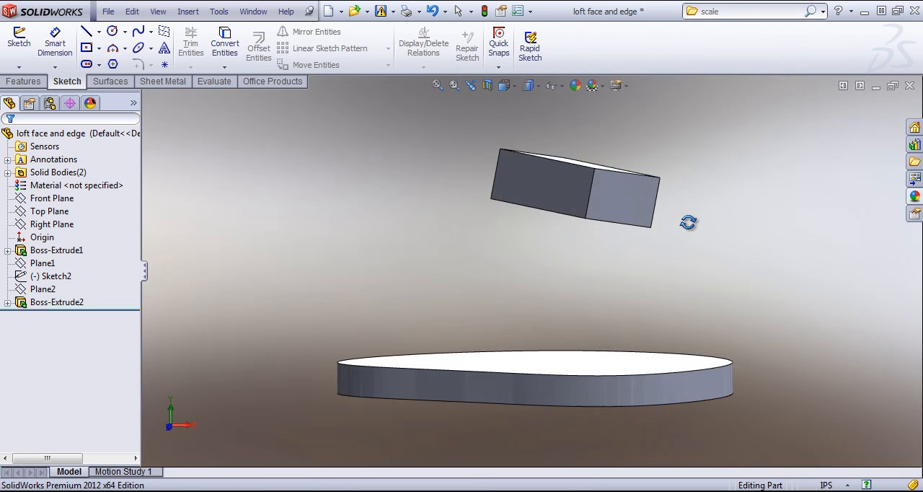
{"action": "left_click", "coordinate": [595, 85]}
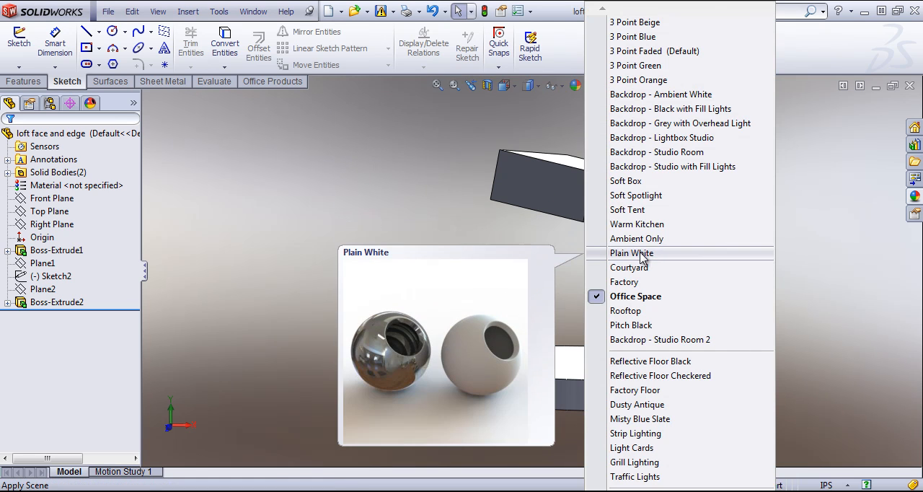
{"action": "left_click", "coordinate": [630, 253]}
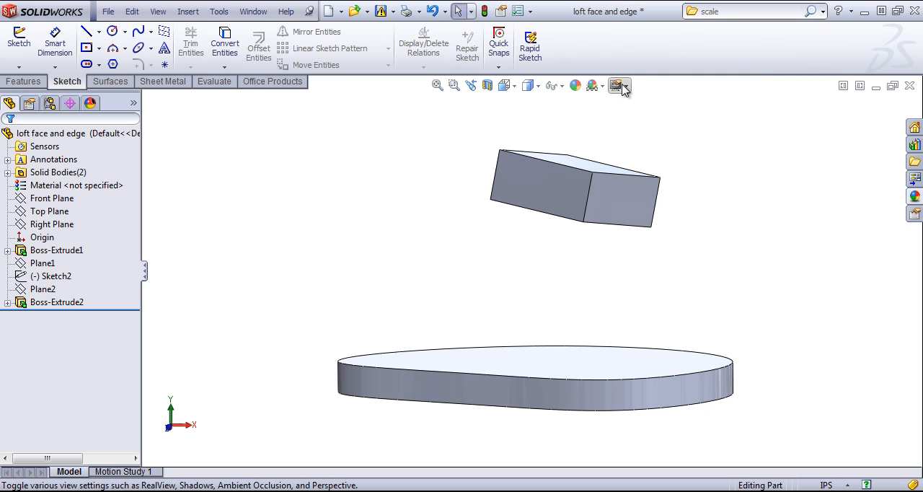
- Toggle RealView Graphics, turn on Shadows In Shaded Mode, rotate the view, then turn RealView off
{"action": "left_click", "coordinate": [614, 85]}
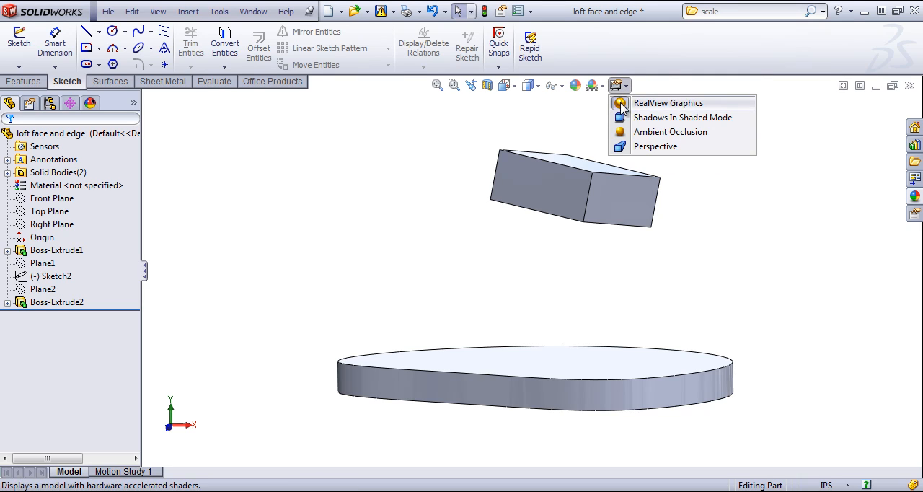
{"action": "left_click", "coordinate": [667, 102]}
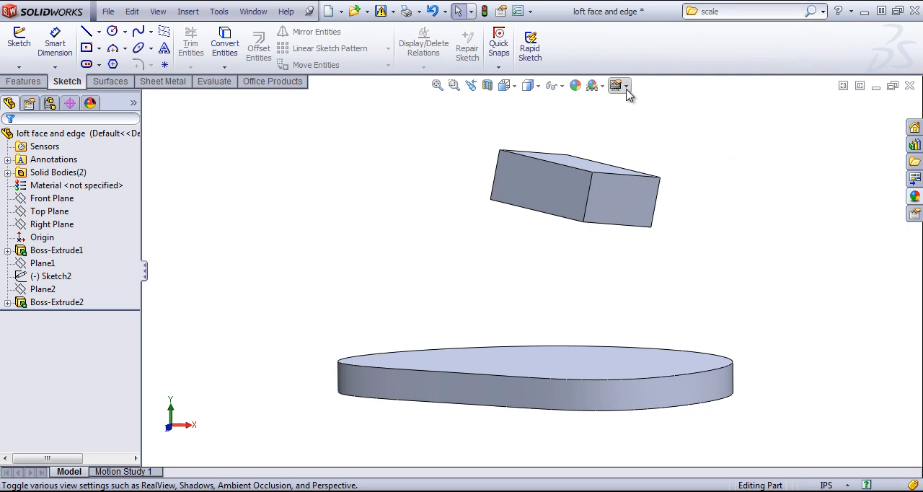
{"action": "left_click", "coordinate": [615, 86]}
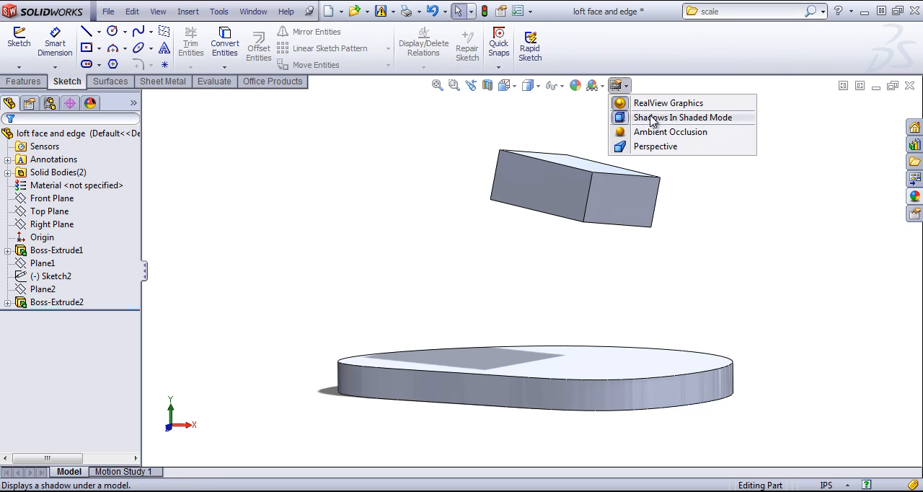
{"action": "left_click", "coordinate": [683, 117]}
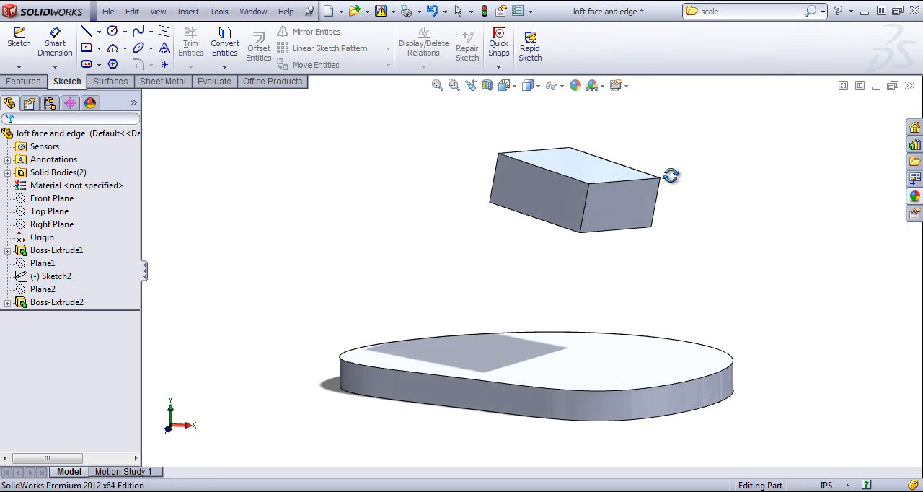
{"action": "left_click", "coordinate": [617, 85]}
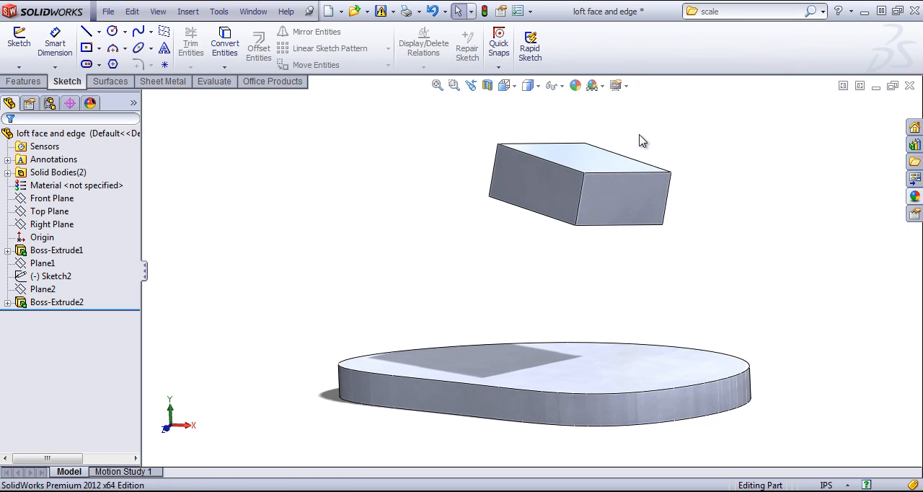
{"action": "left_click", "coordinate": [627, 85]}
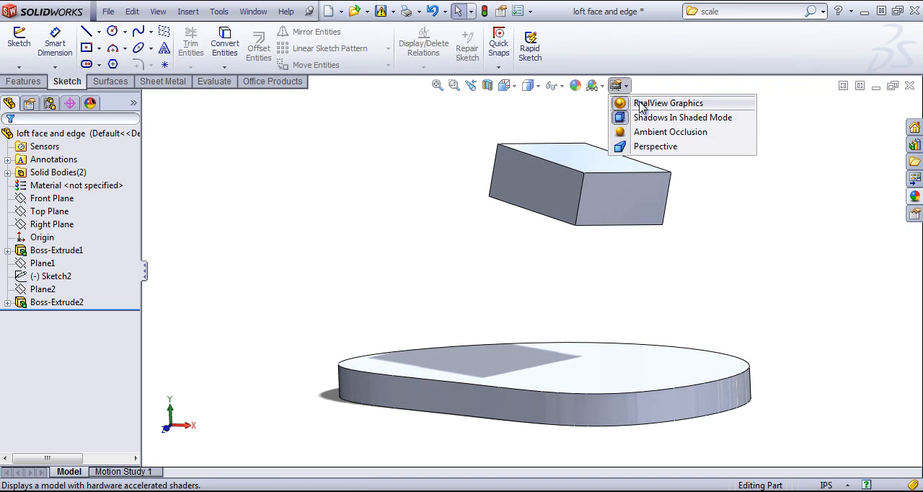
{"action": "left_click", "coordinate": [666, 102]}
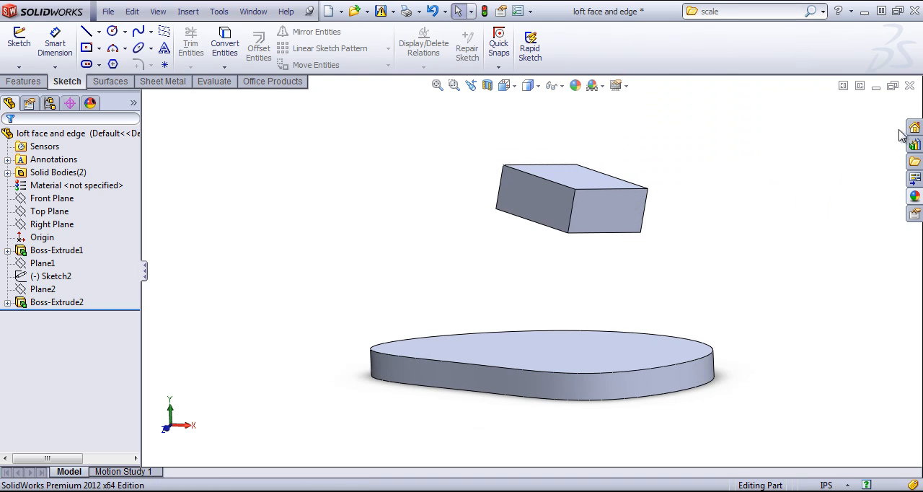
{"action": "mouse_move", "coordinate": [913, 173]}
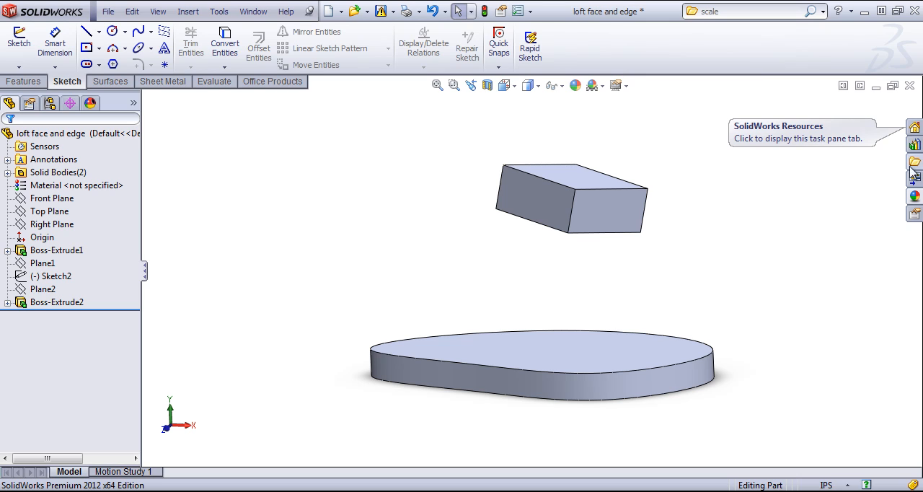
- Open the task pane, view Design Library, File Explorer and Appearances, then hide it
{"action": "left_click", "coordinate": [913, 128]}
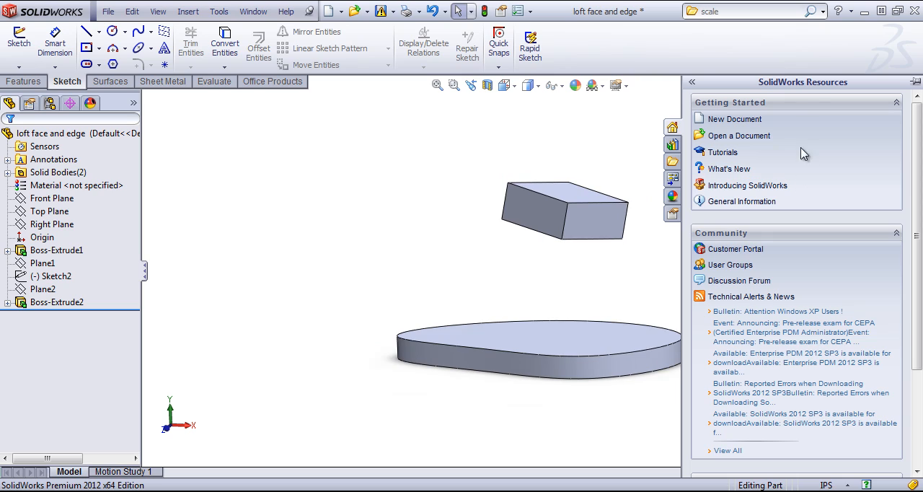
{"action": "mouse_move", "coordinate": [673, 144]}
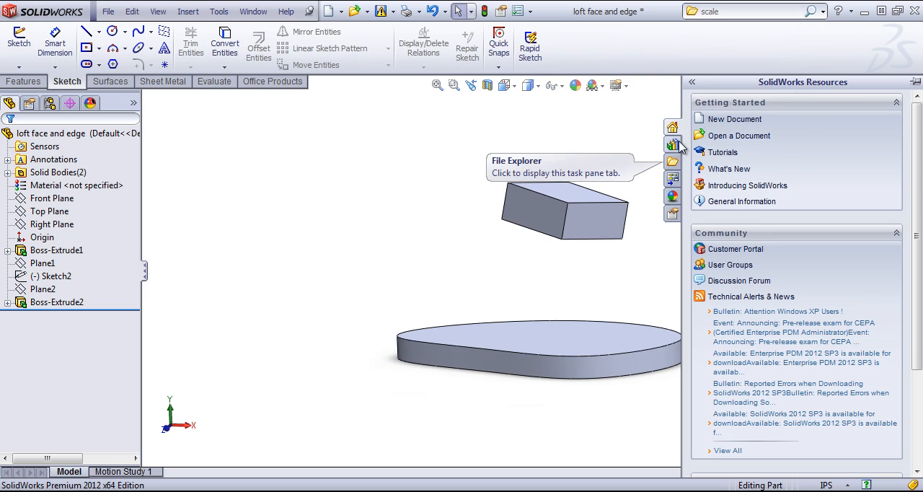
{"action": "mouse_move", "coordinate": [734, 215]}
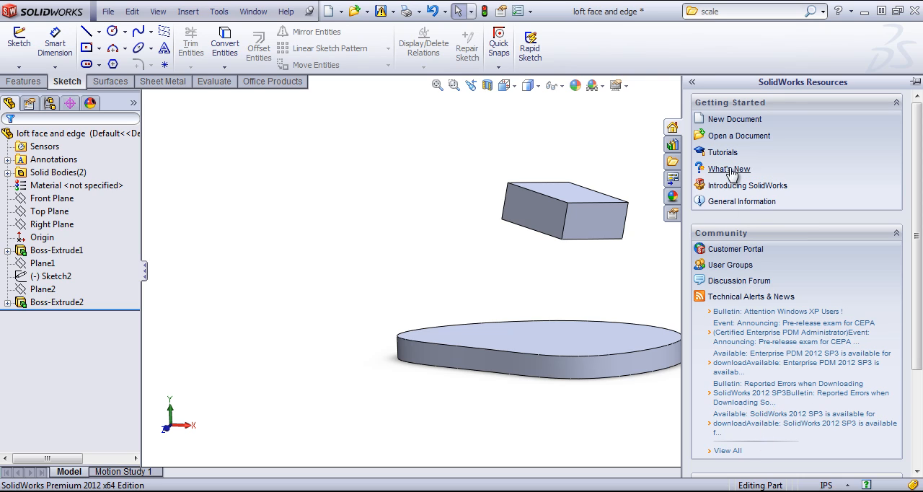
{"action": "mouse_move", "coordinate": [722, 152]}
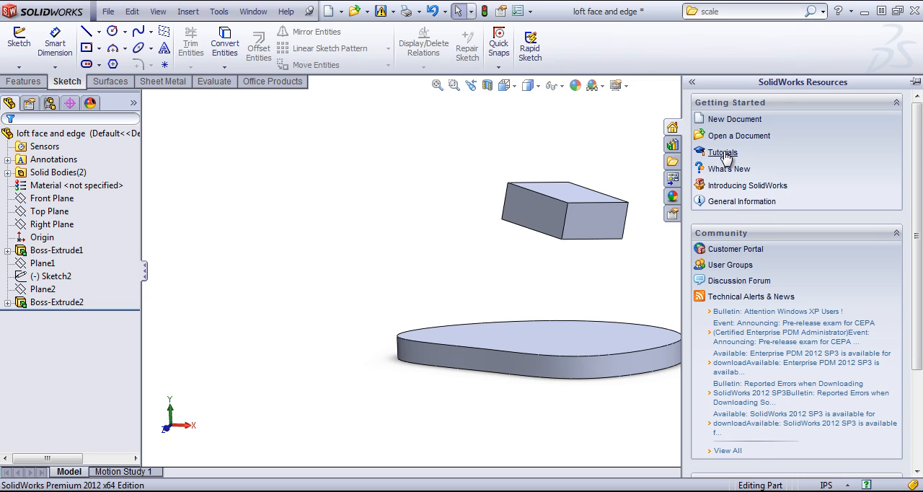
{"action": "left_click", "coordinate": [672, 144]}
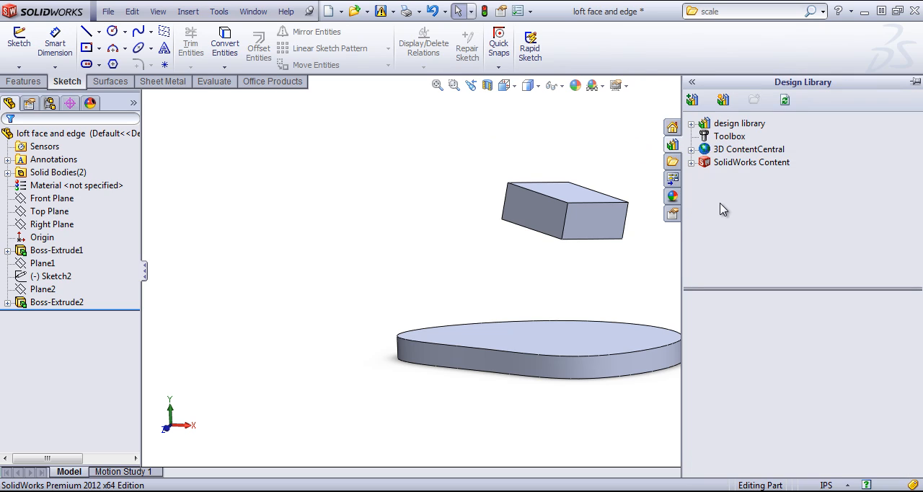
{"action": "mouse_move", "coordinate": [739, 124]}
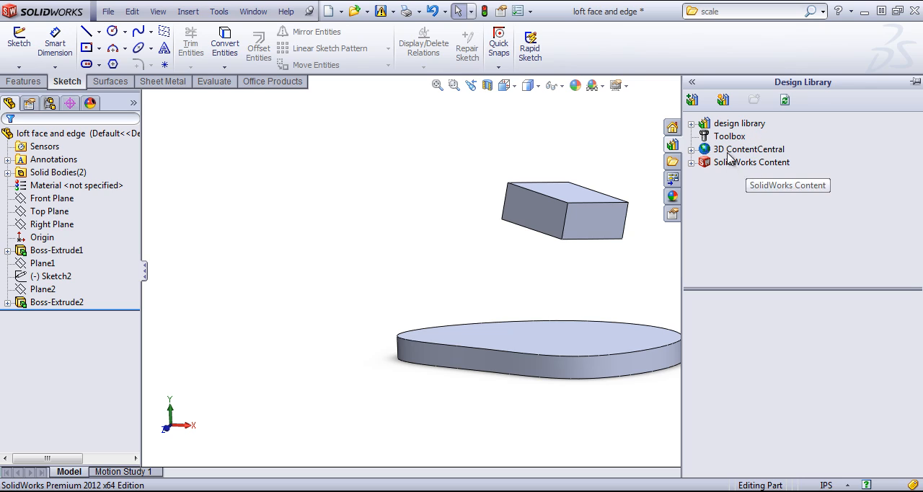
{"action": "mouse_move", "coordinate": [725, 138]}
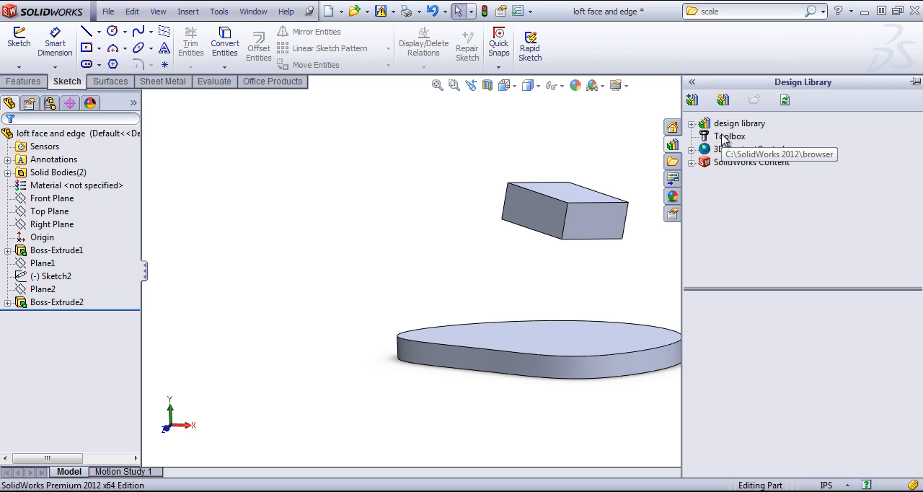
{"action": "mouse_move", "coordinate": [752, 140]}
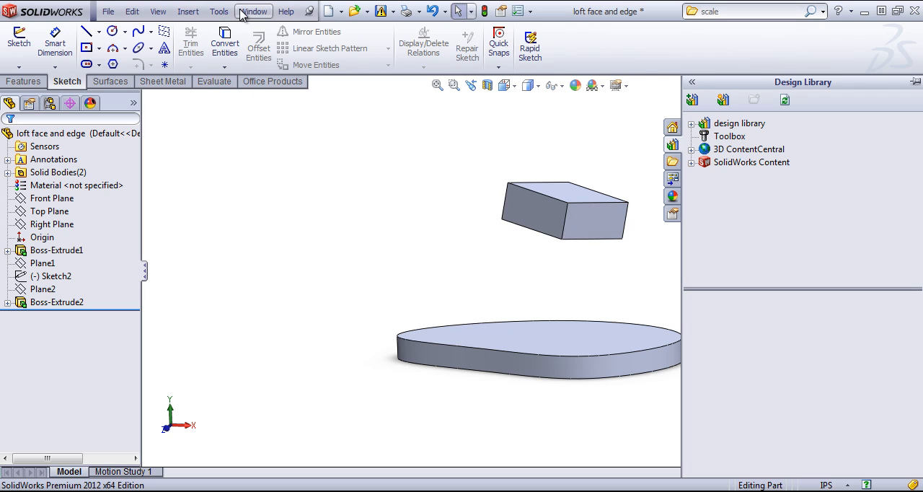
{"action": "mouse_move", "coordinate": [730, 137]}
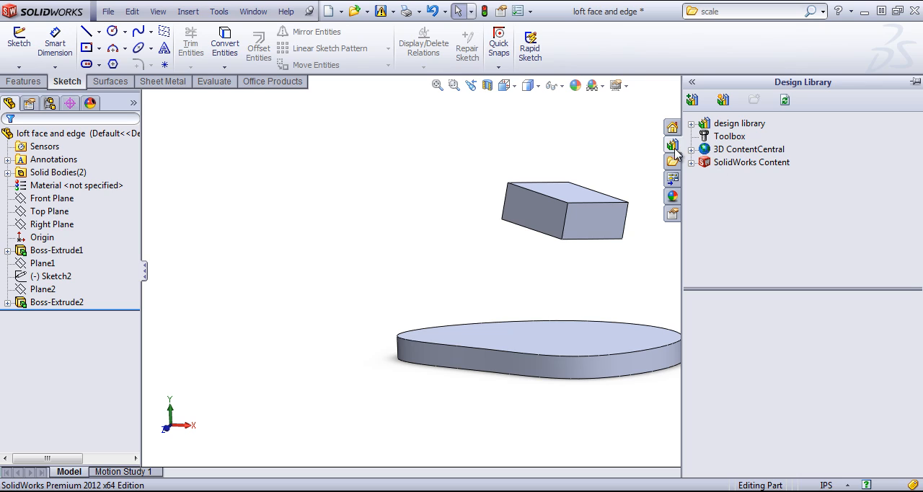
{"action": "mouse_move", "coordinate": [712, 149]}
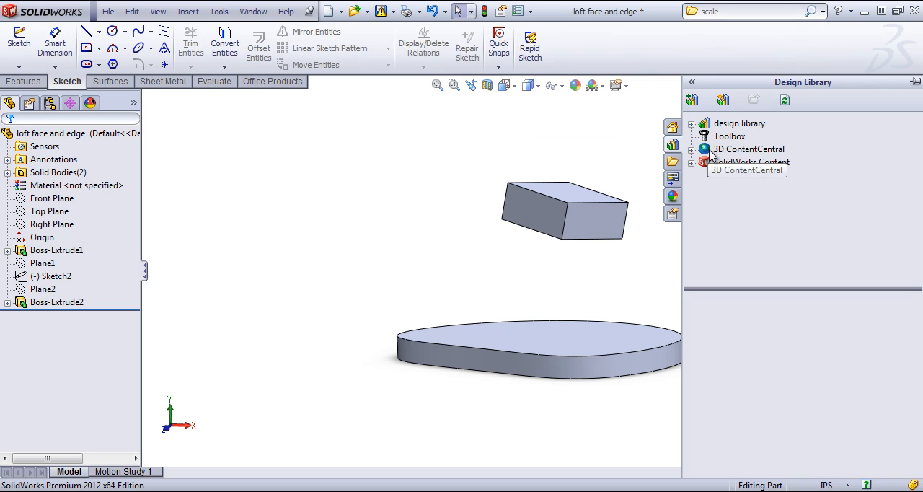
{"action": "mouse_move", "coordinate": [730, 165]}
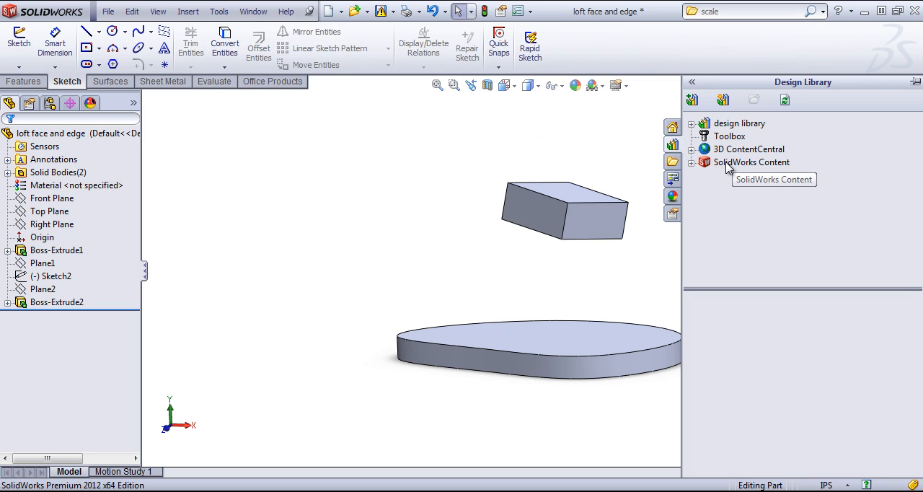
{"action": "mouse_move", "coordinate": [714, 177]}
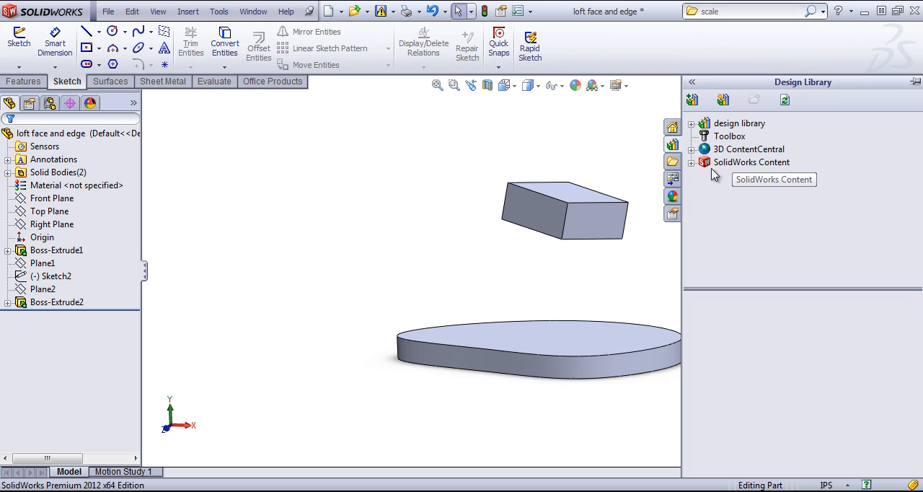
{"action": "left_click", "coordinate": [671, 179]}
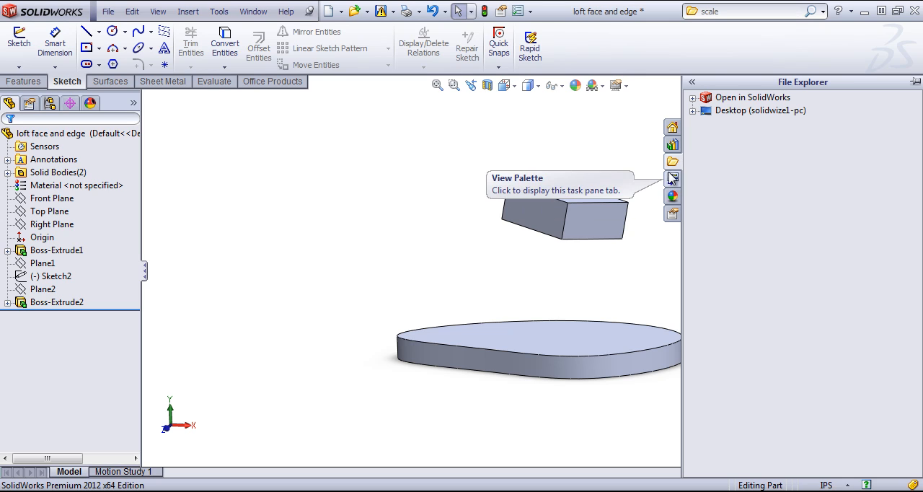
{"action": "left_click", "coordinate": [671, 195]}
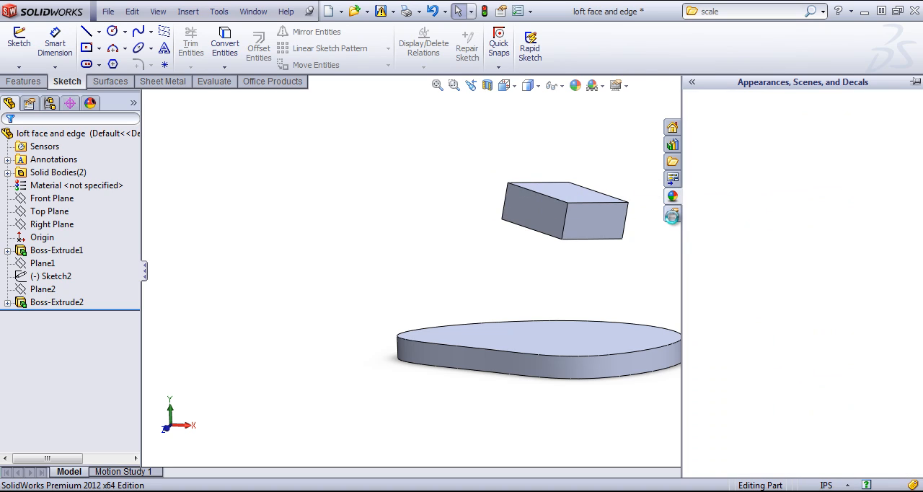
{"action": "left_click", "coordinate": [671, 213]}
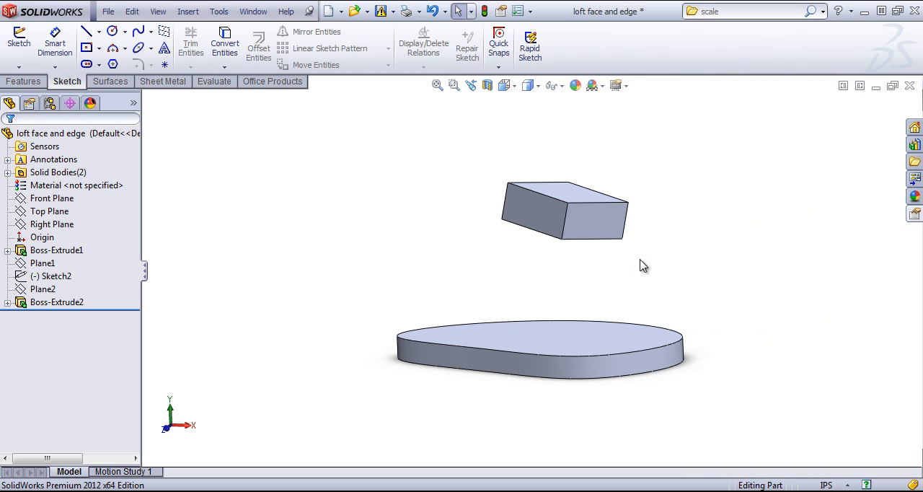
{"action": "mouse_move", "coordinate": [175, 340]}
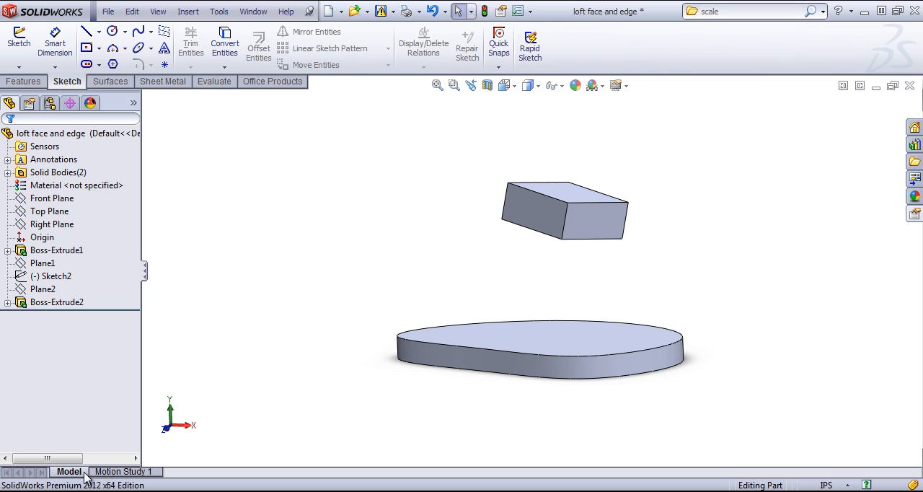
{"action": "mouse_move", "coordinate": [79, 480]}
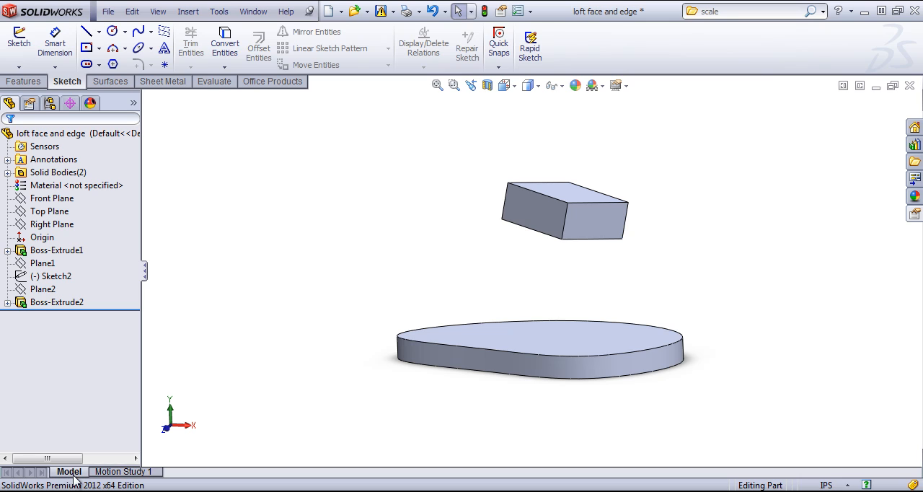
{"action": "left_click", "coordinate": [123, 471]}
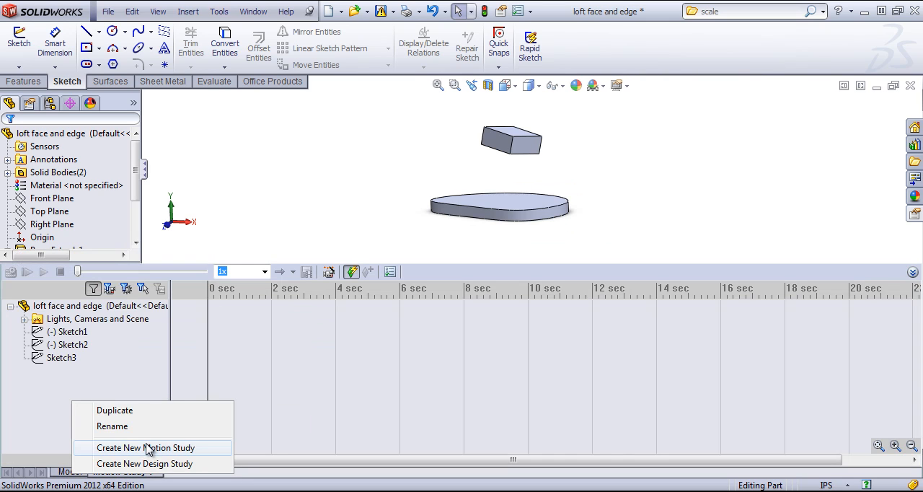
{"action": "mouse_move", "coordinate": [155, 453]}
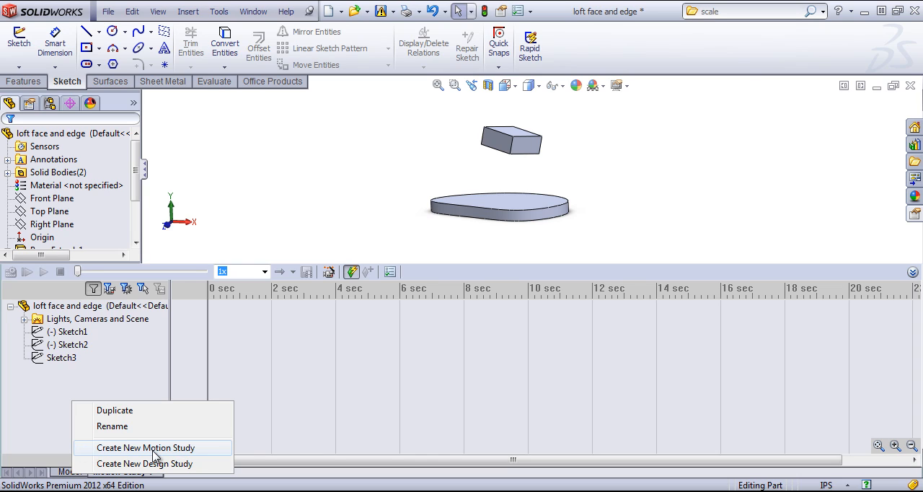
{"action": "mouse_move", "coordinate": [145, 463]}
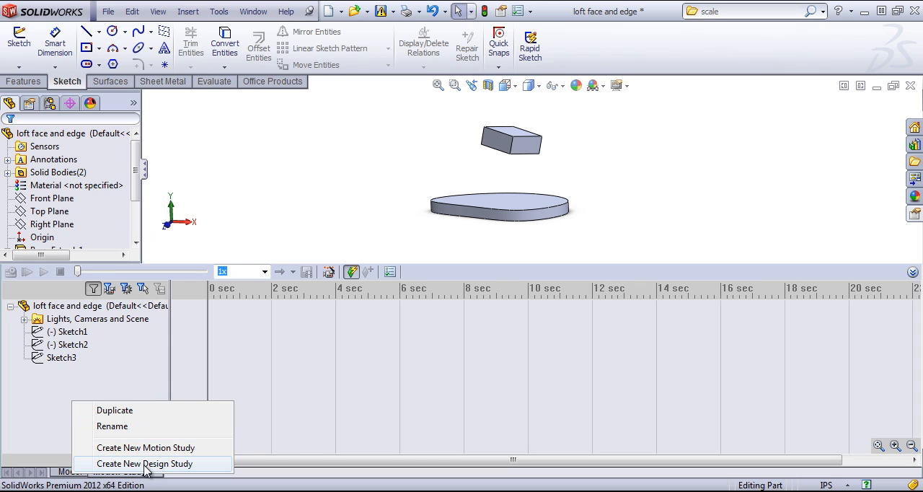
{"action": "mouse_move", "coordinate": [76, 481]}
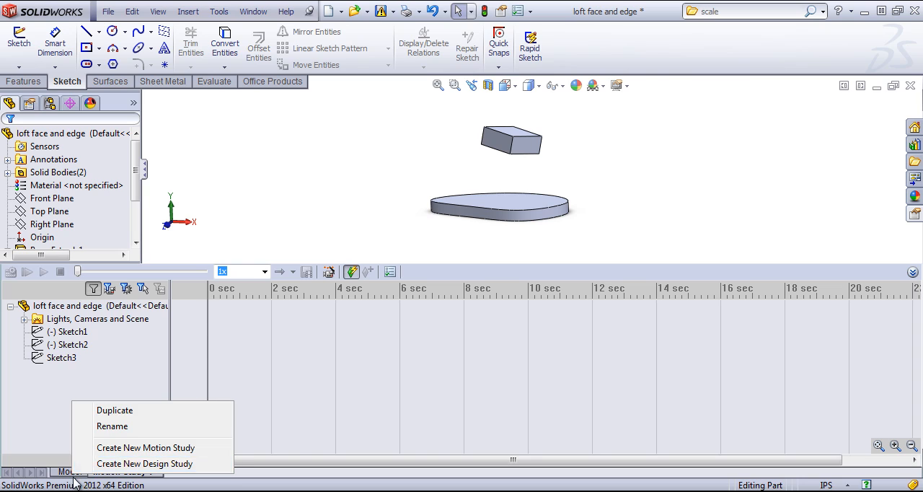
{"action": "left_click", "coordinate": [145, 447]}
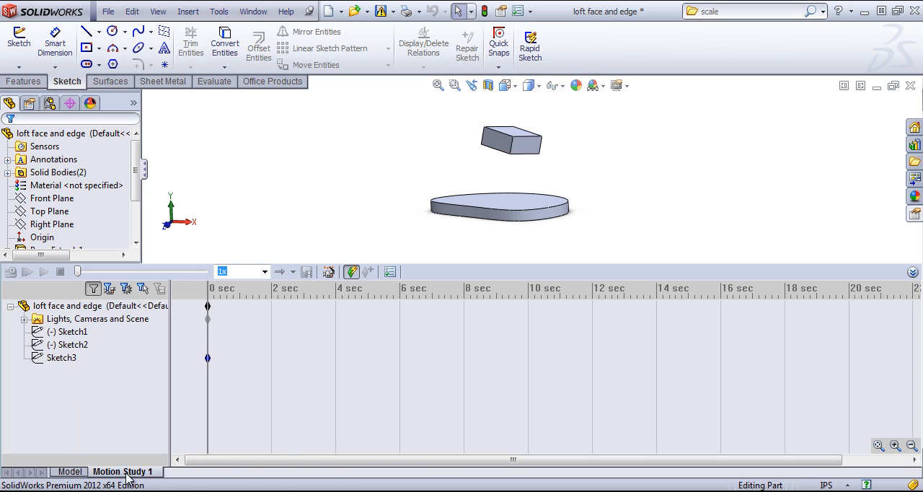
{"action": "left_click", "coordinate": [69, 471]}
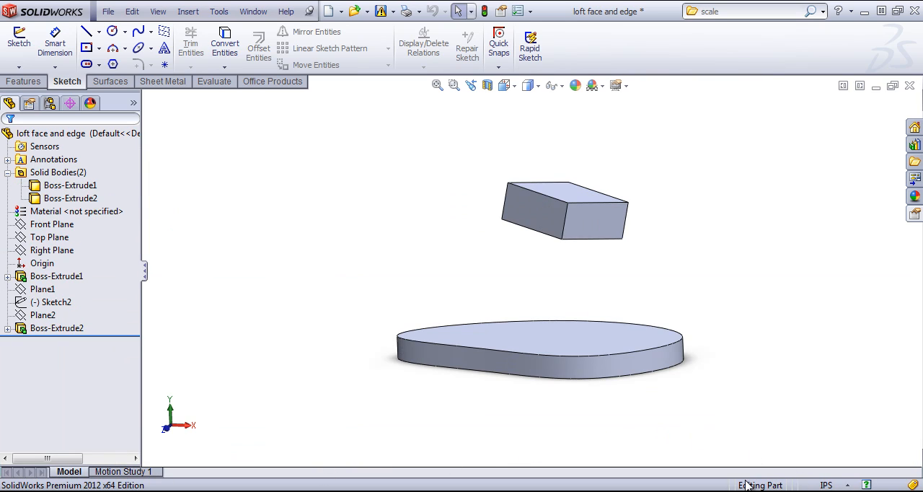
{"action": "mouse_move", "coordinate": [724, 429]}
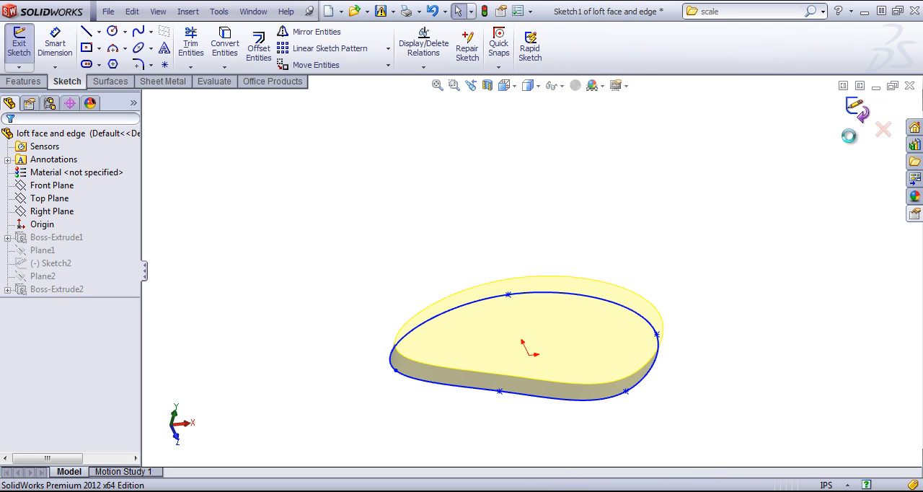
{"action": "left_click", "coordinate": [19, 43]}
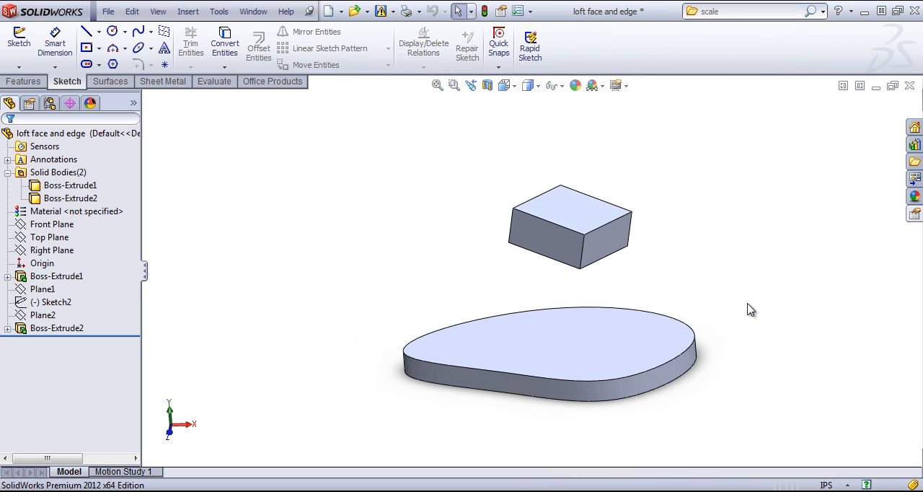